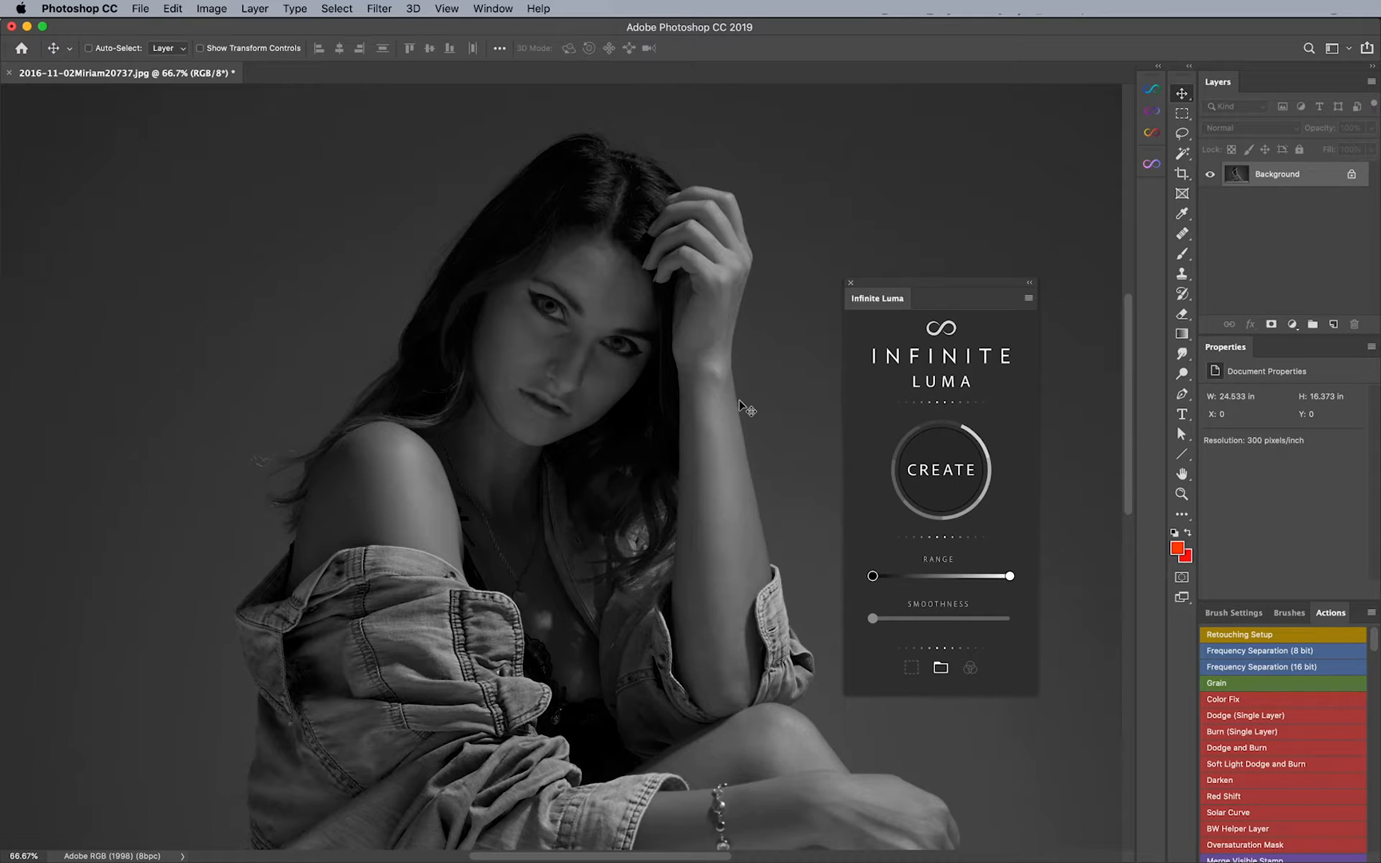
pyautogui.moveTo(1289, 313)
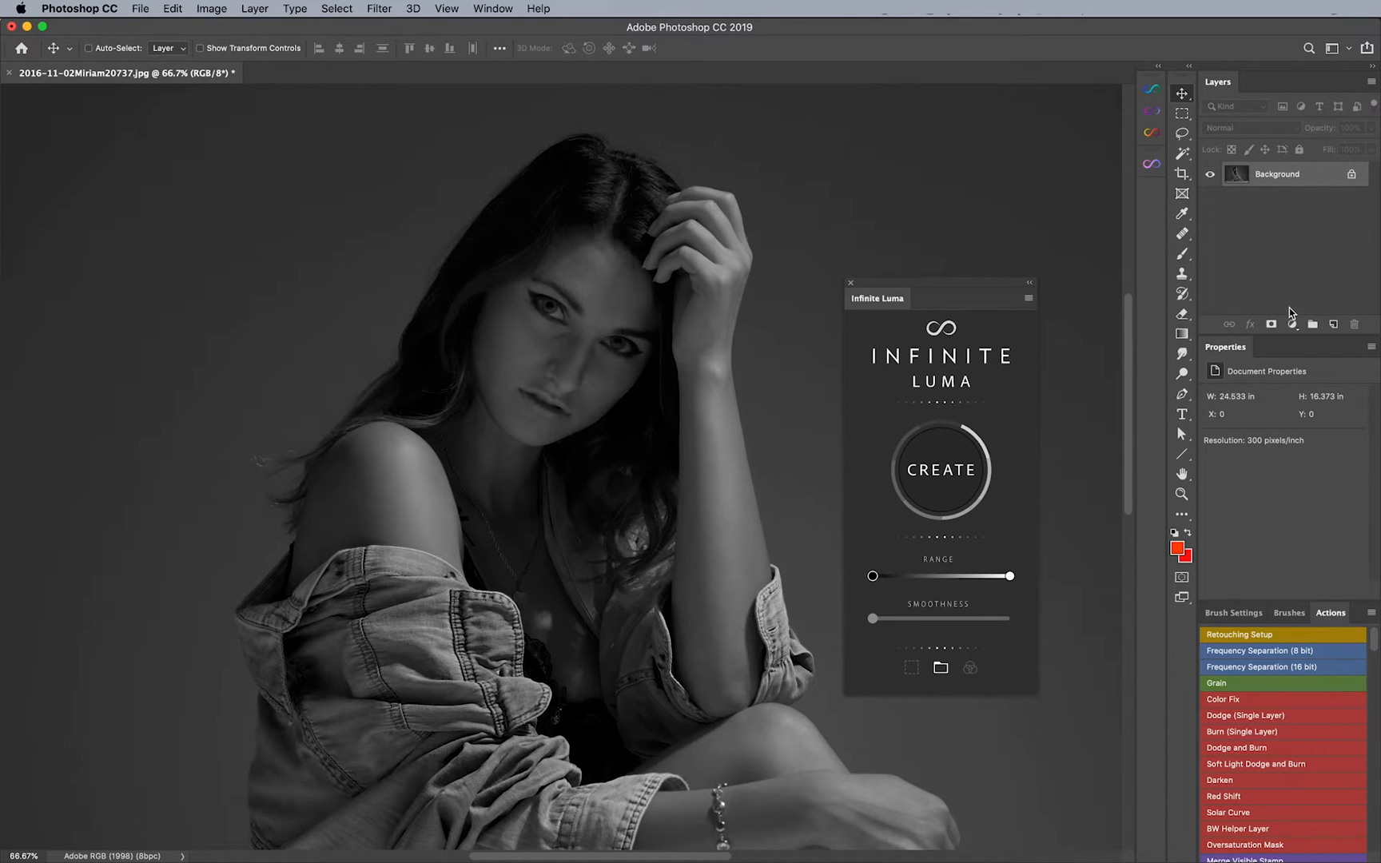
# Step: Add a Levels adjustment above the portrait, then create a new blank layer
pyautogui.click(1291, 324)
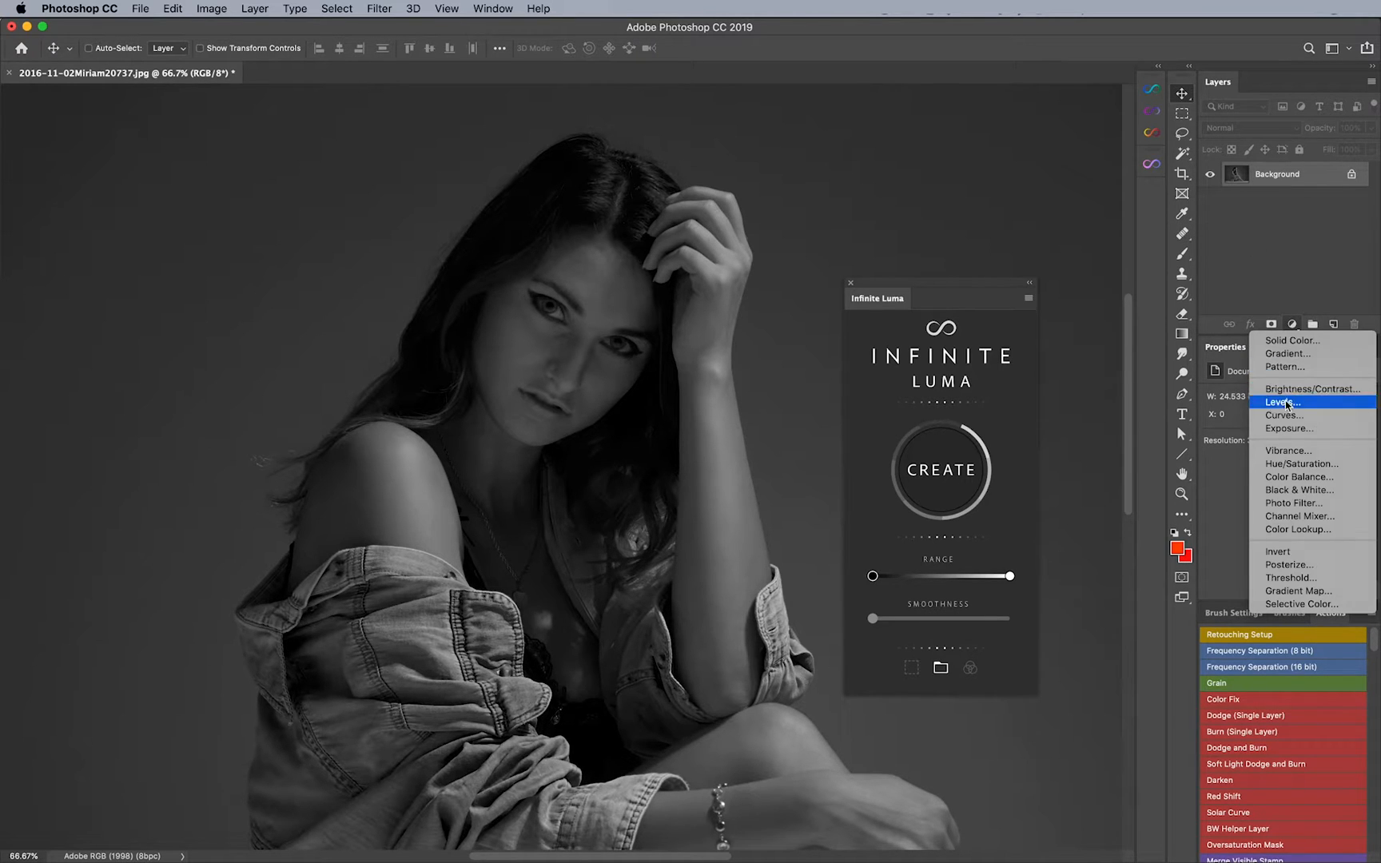
pyautogui.click(1281, 401)
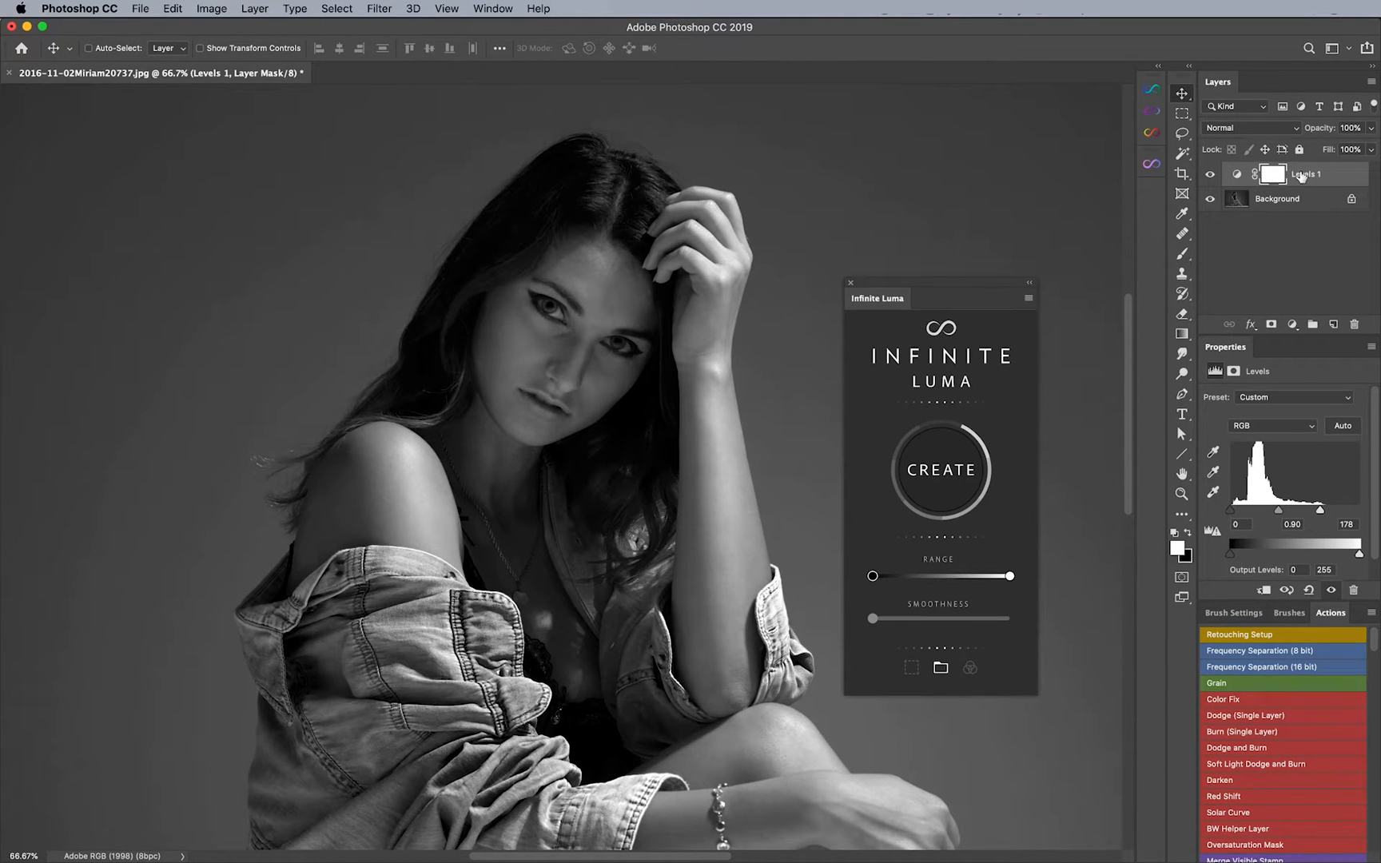
pyautogui.click(1354, 325)
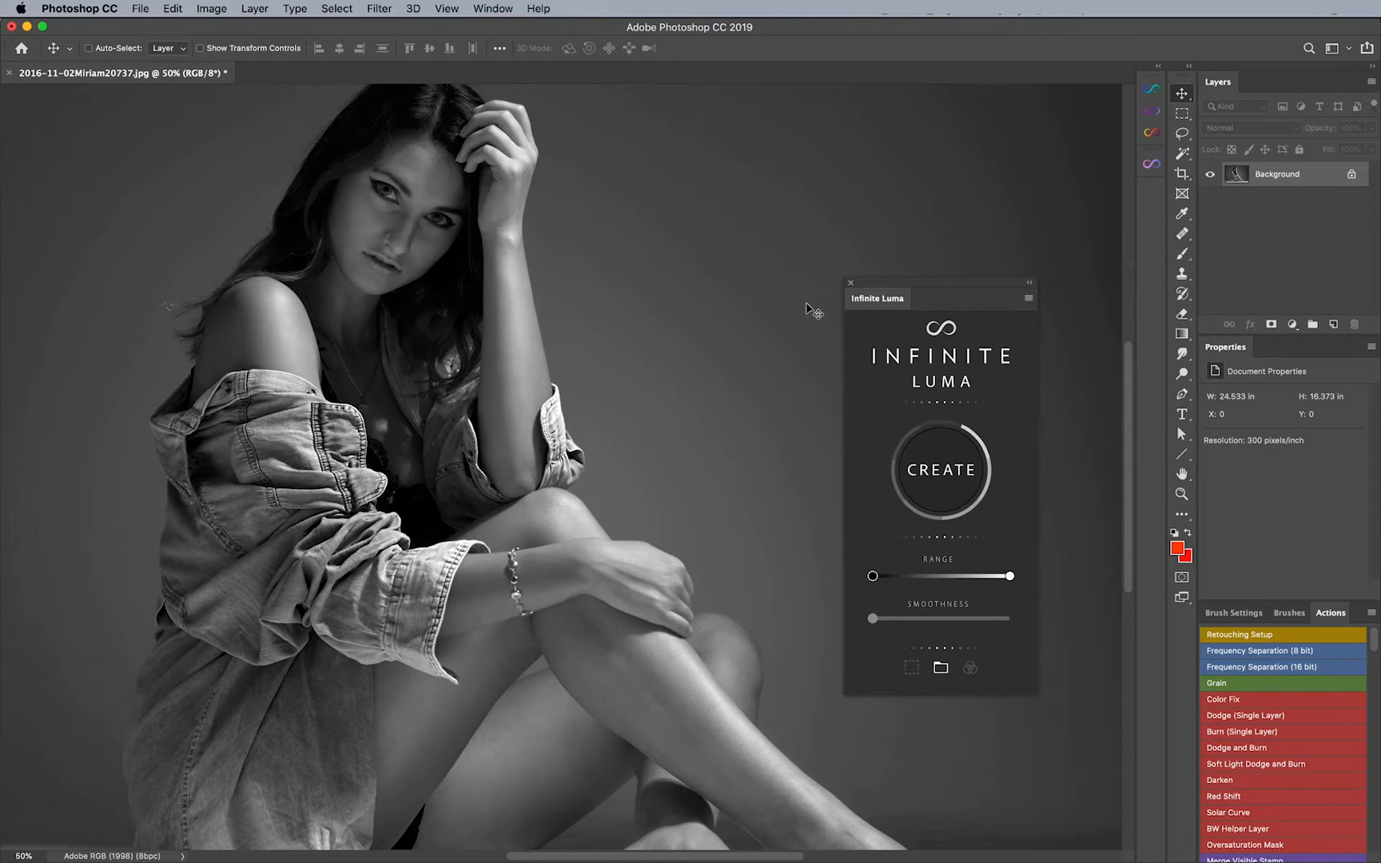
pyautogui.moveTo(722, 334)
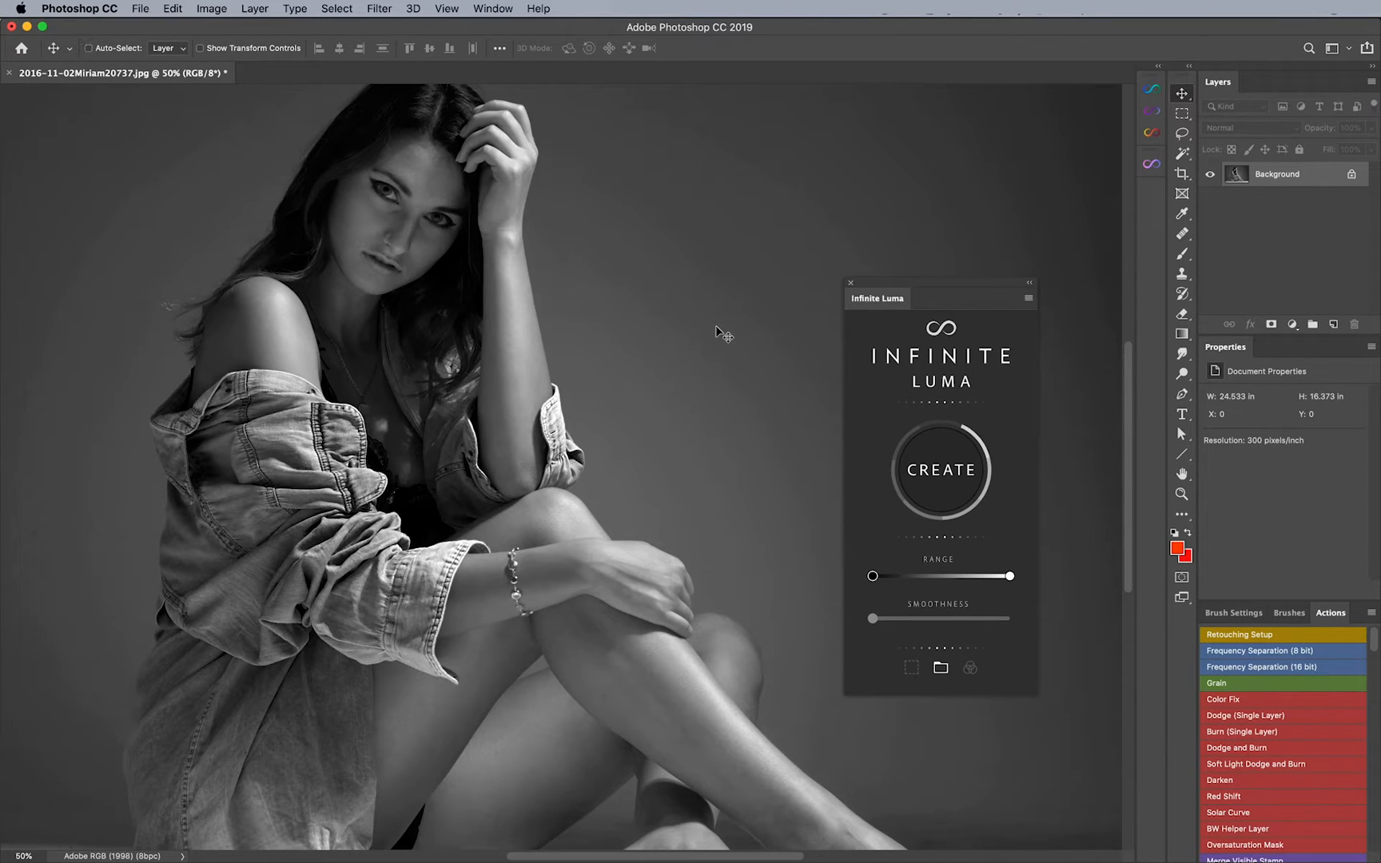
pyautogui.click(1334, 325)
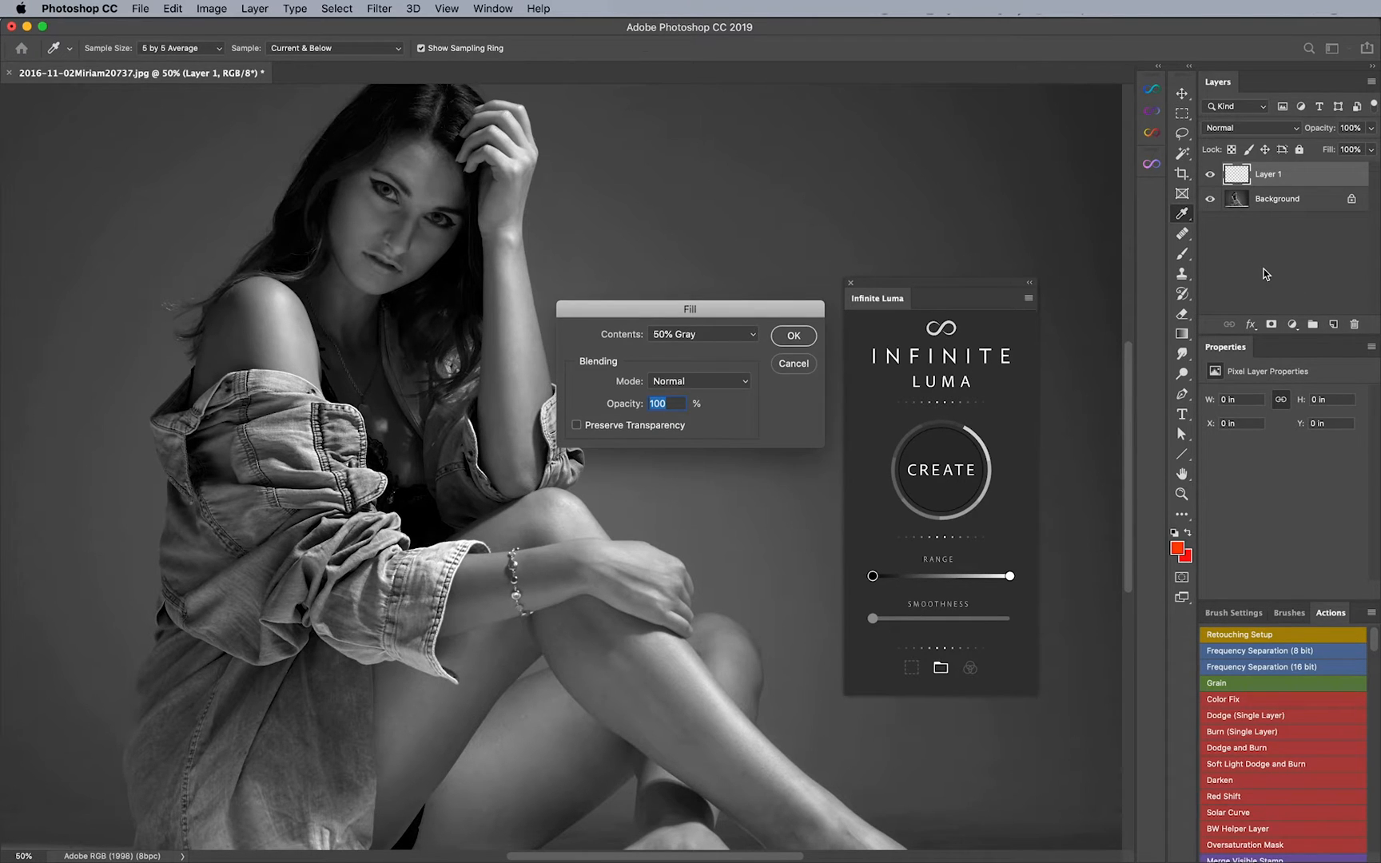
pyautogui.moveTo(1134, 289)
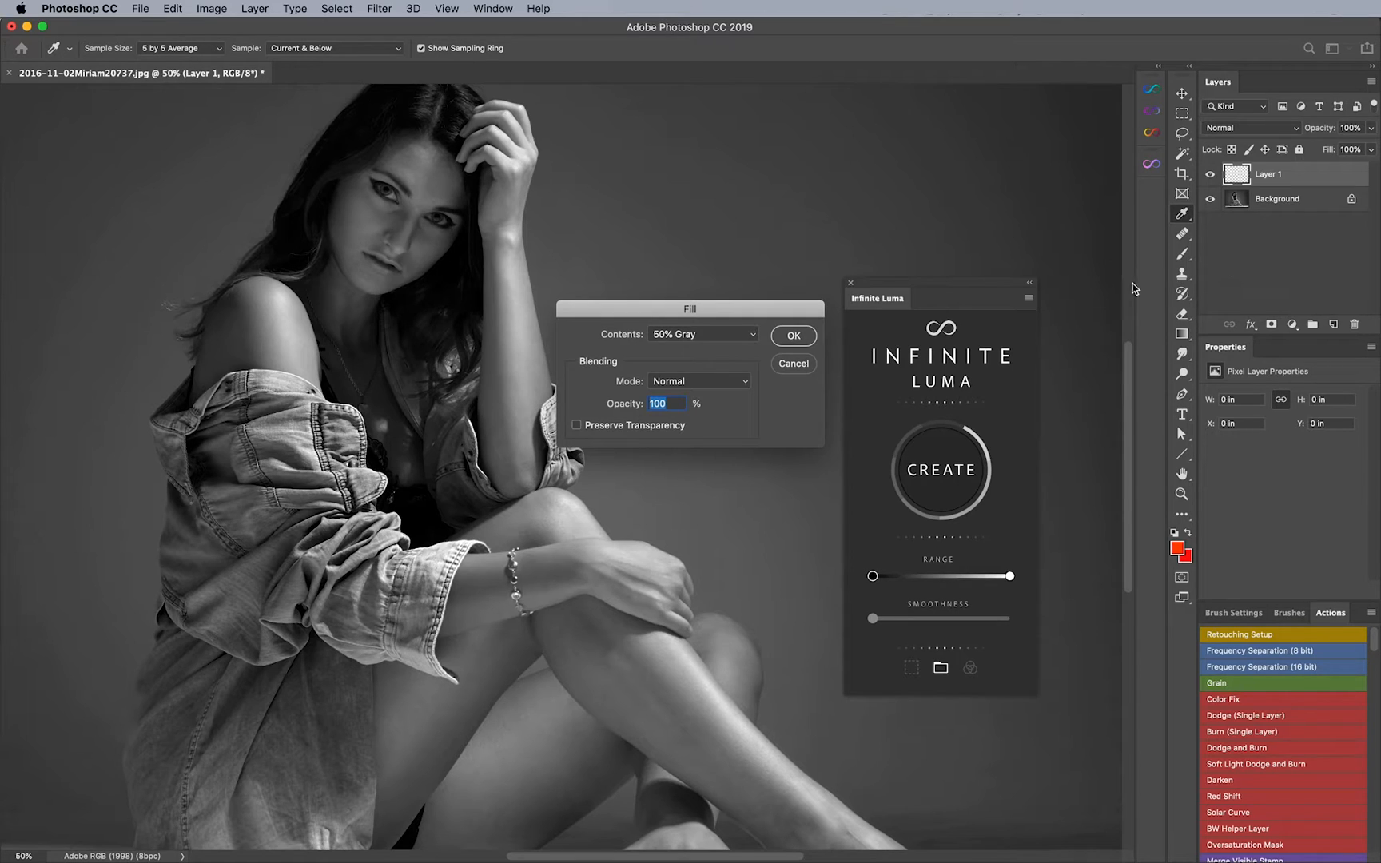
pyautogui.moveTo(748, 342)
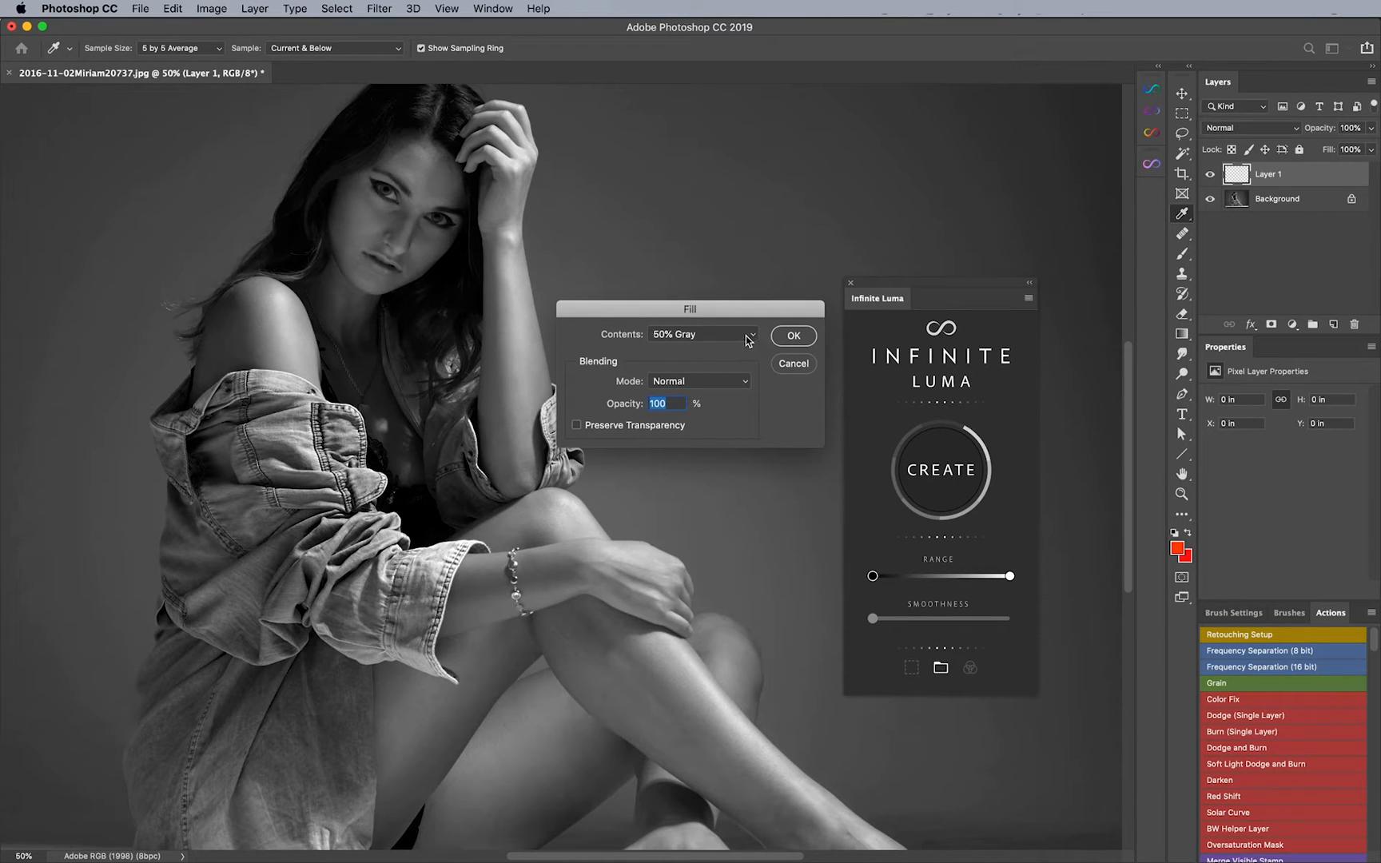
pyautogui.moveTo(708, 342)
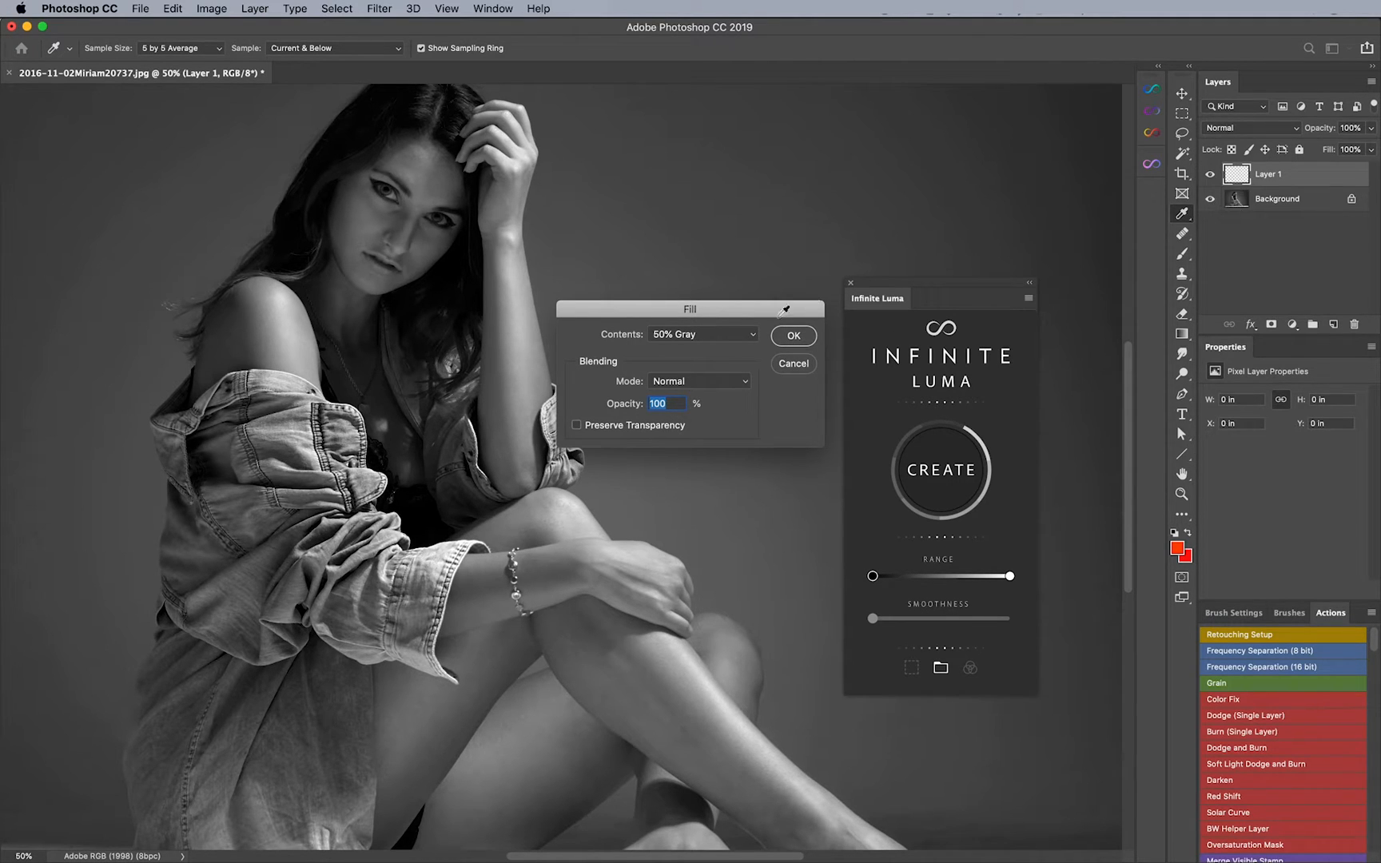
# Step: Fill the new layer with 50% gray and set its blend mode to Soft Light
pyautogui.click(791, 336)
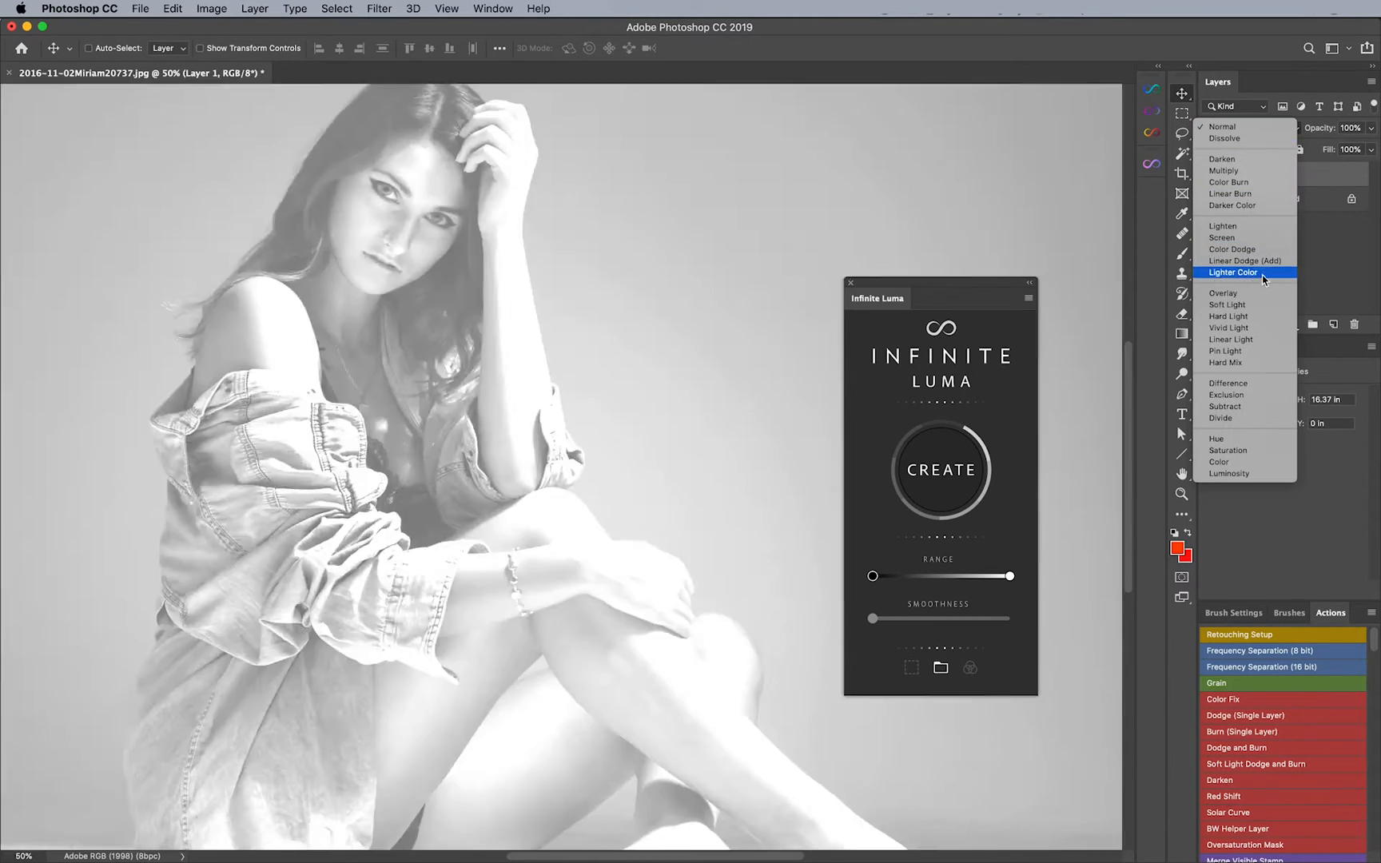
pyautogui.click(1227, 305)
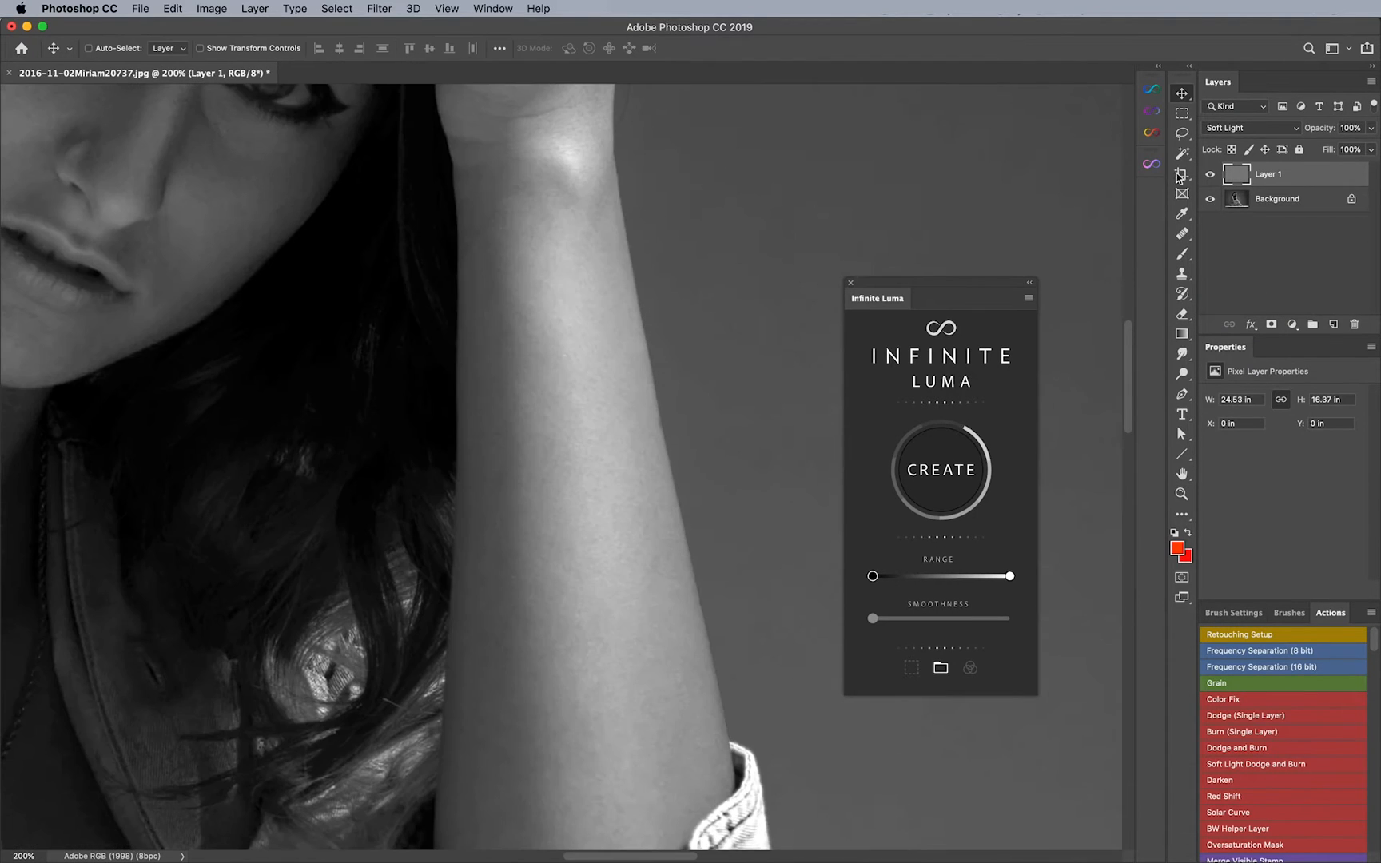
pyautogui.moveTo(484, 246)
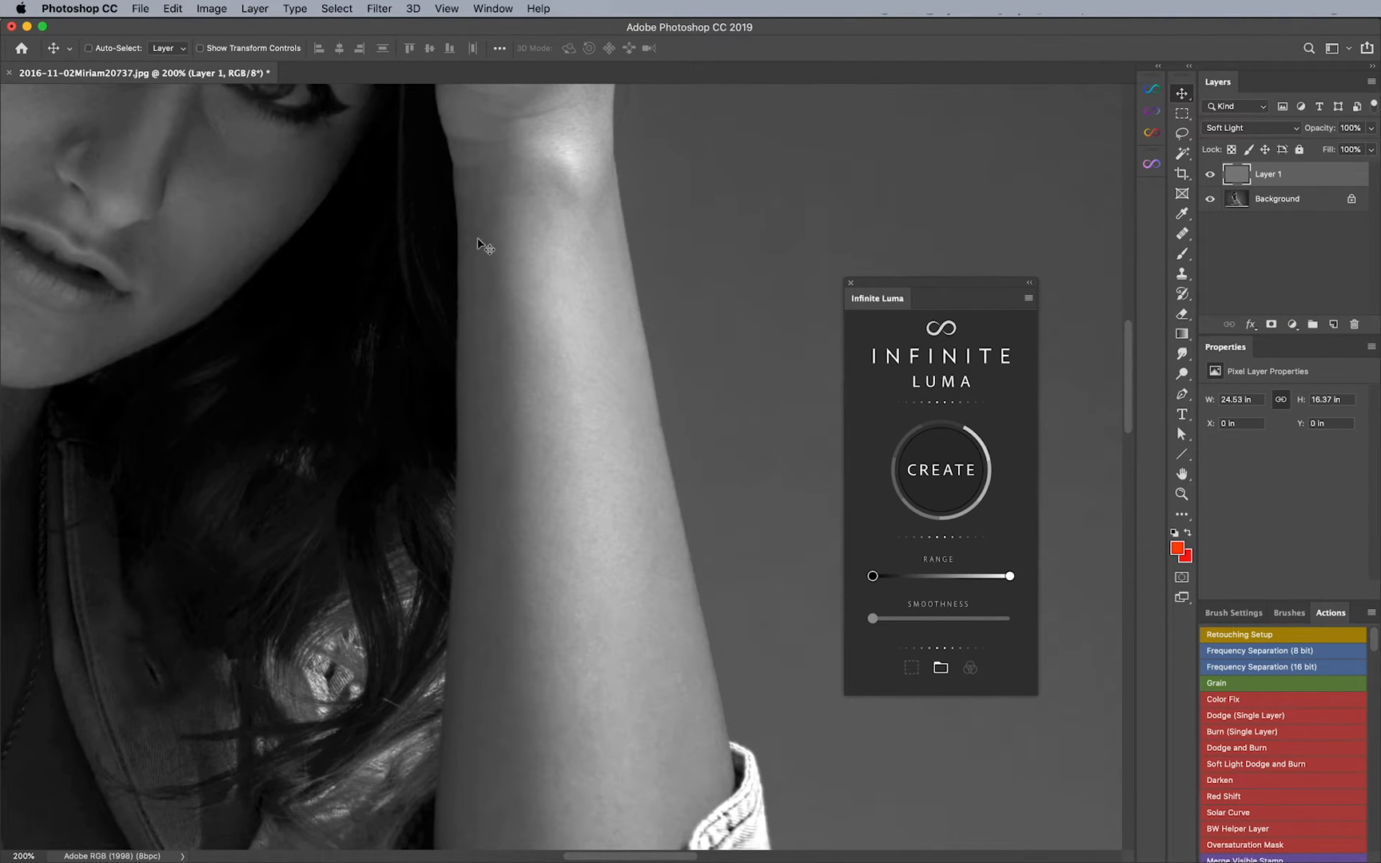
pyautogui.moveTo(465, 246)
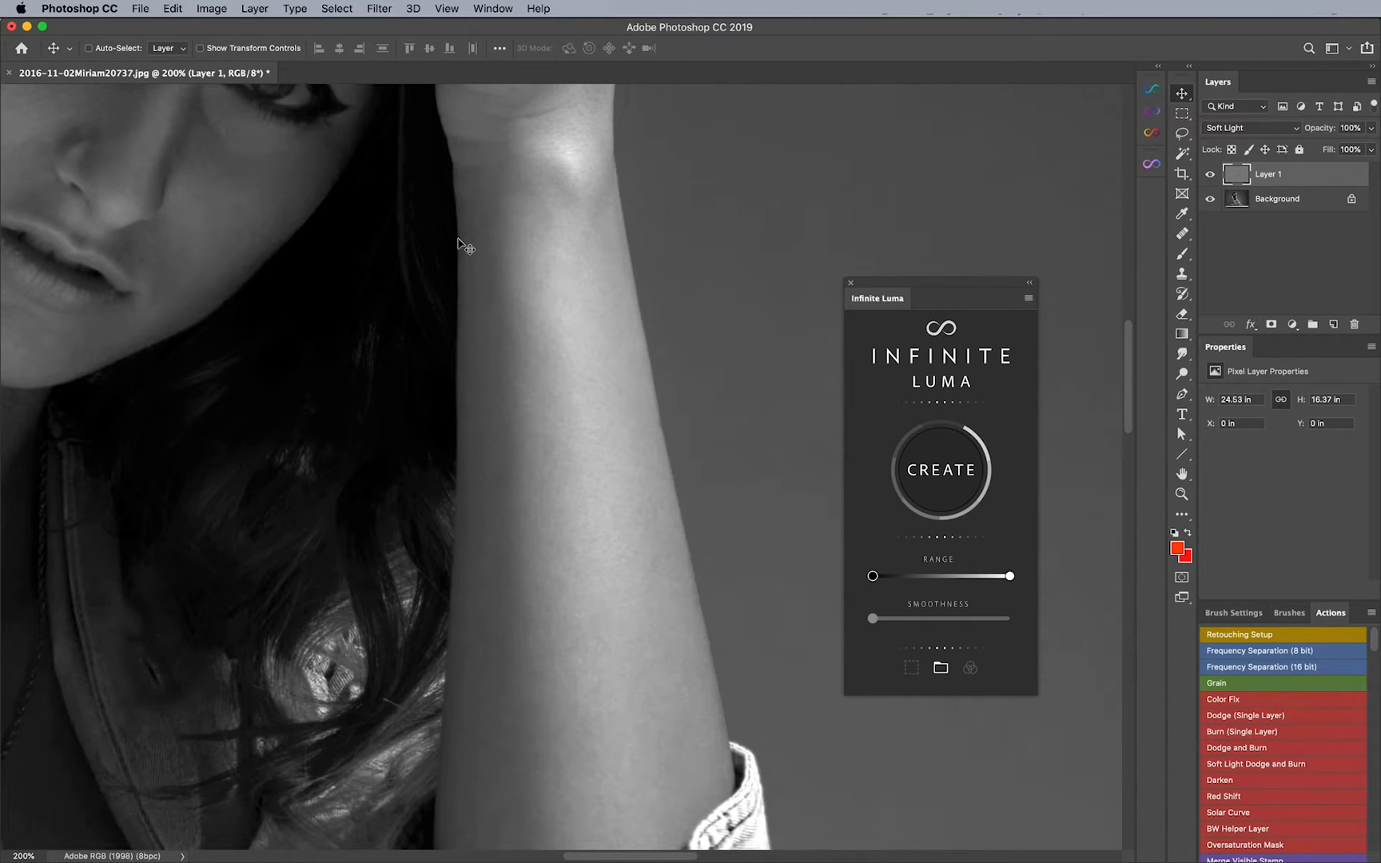
# Step: Add uniform monochromatic noise to the Soft Light gray layer via Filter > Noise > Add Noise
pyautogui.click(379, 8)
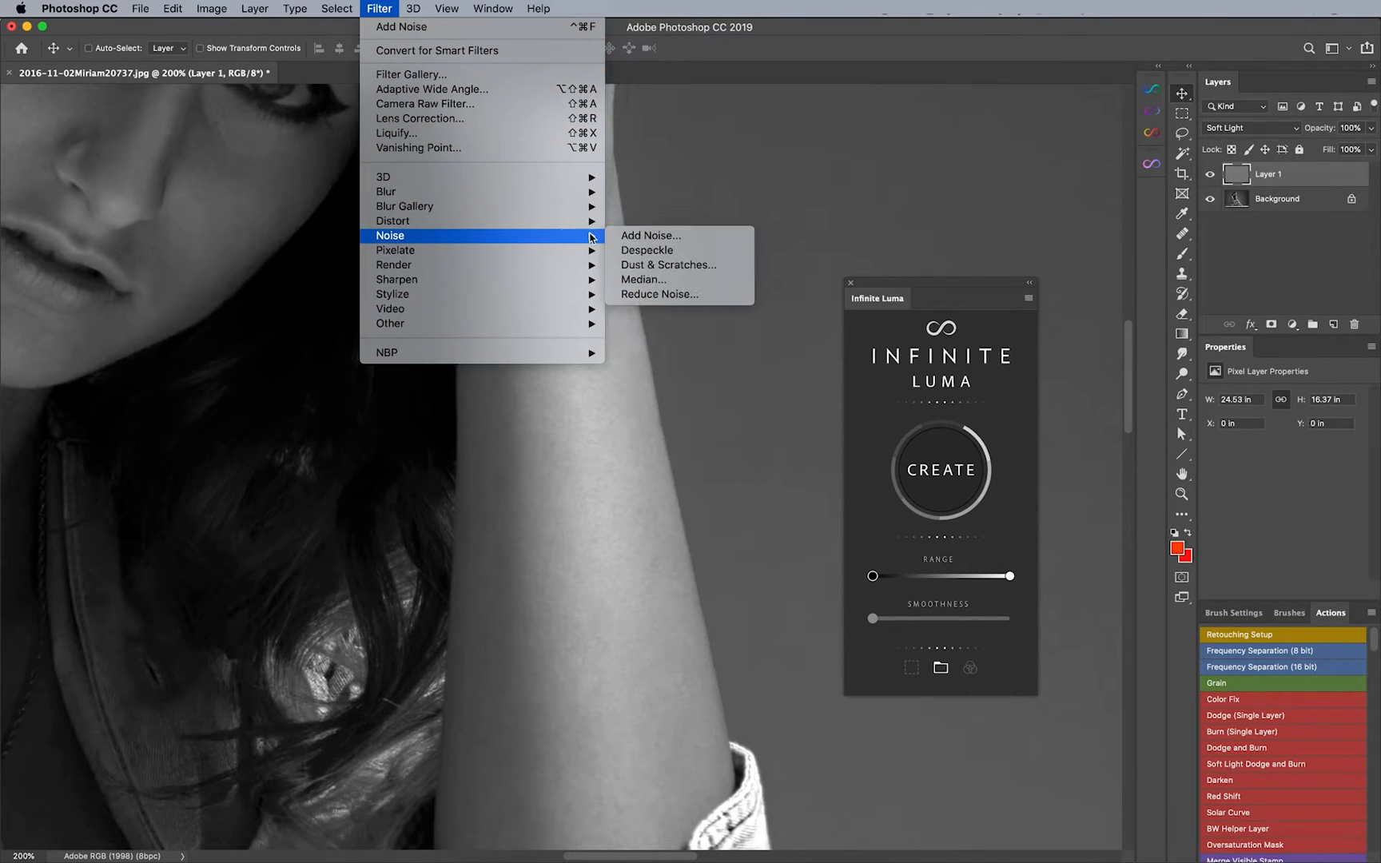
pyautogui.click(651, 235)
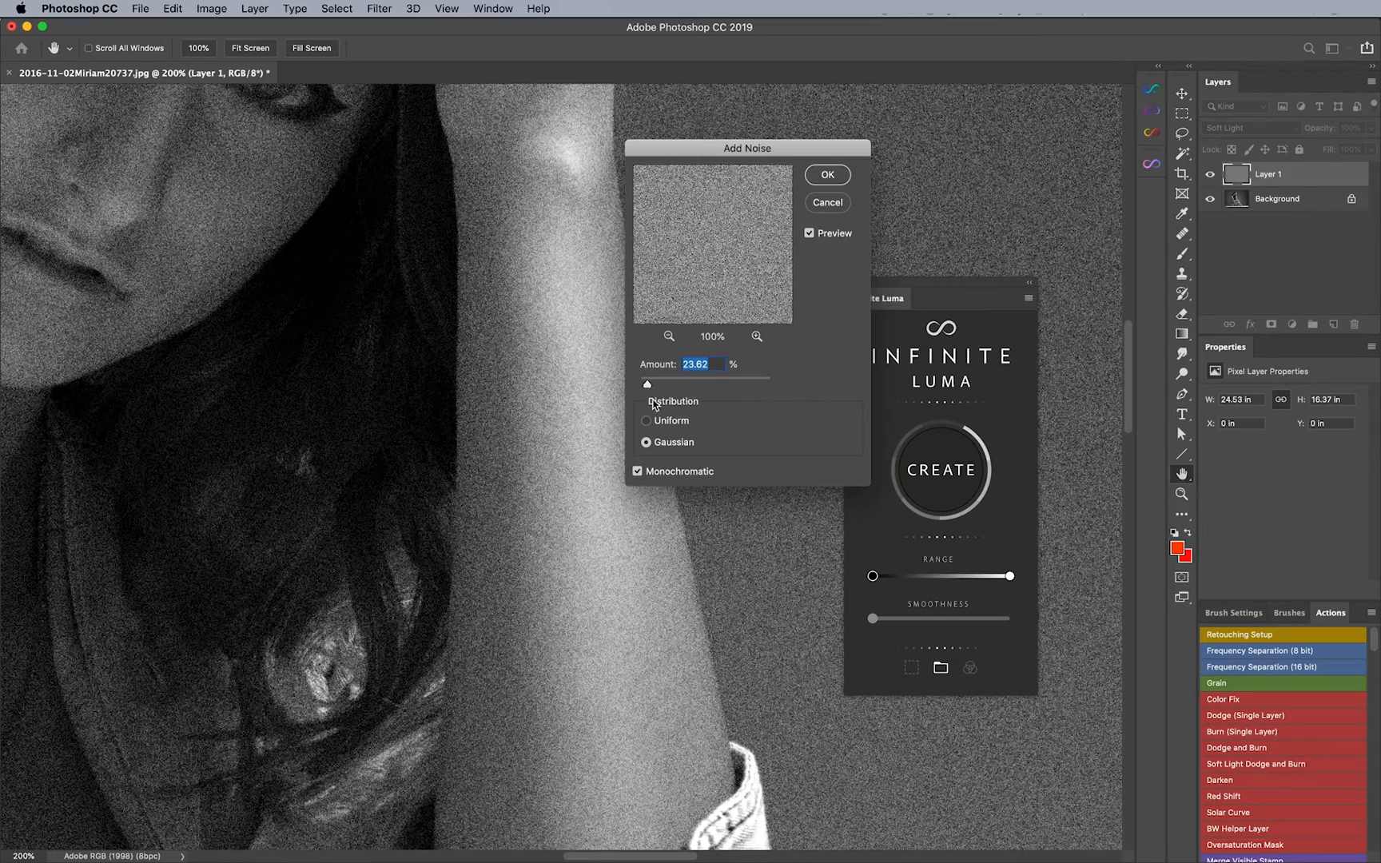
pyautogui.click(647, 420)
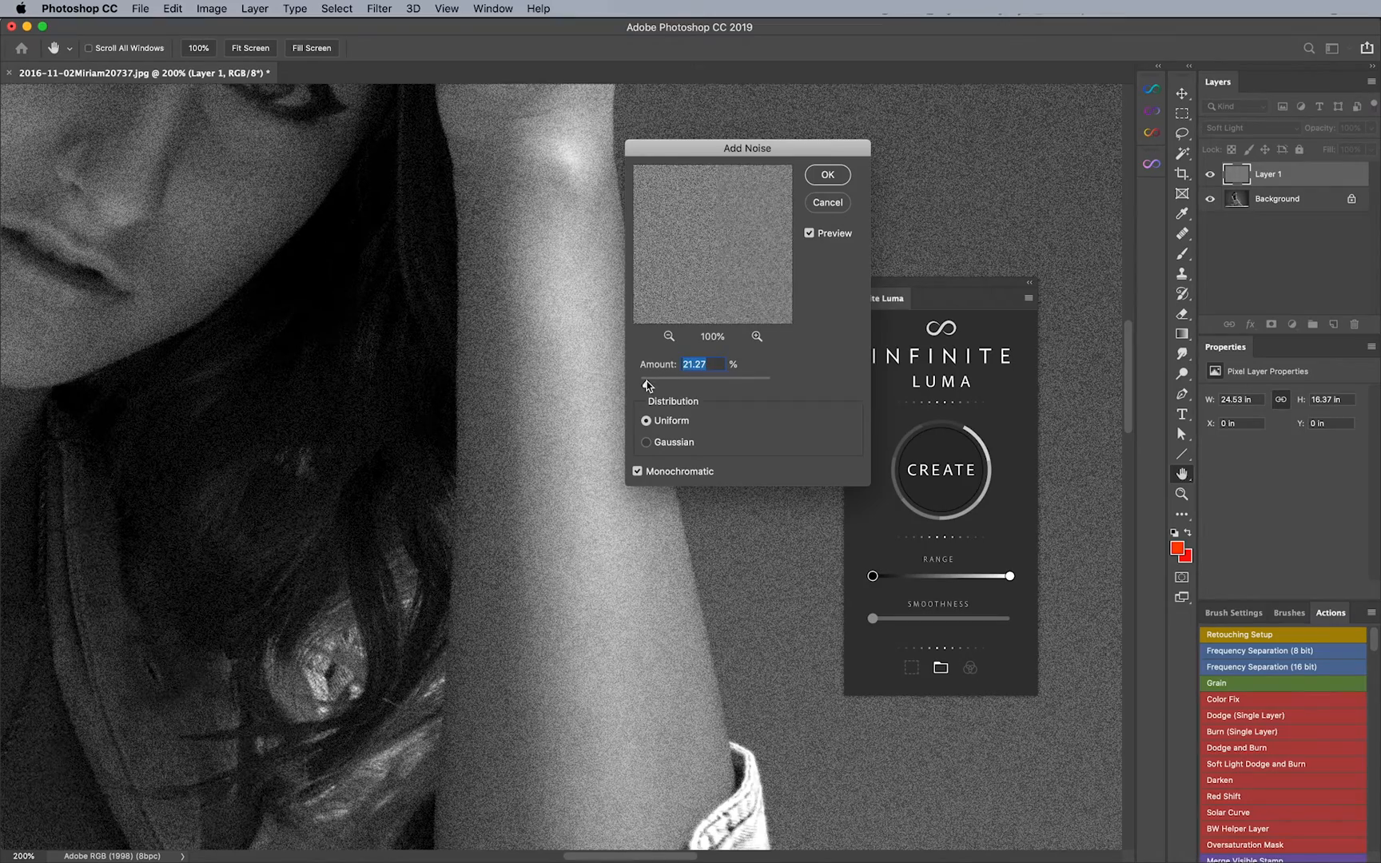
pyautogui.click(827, 174)
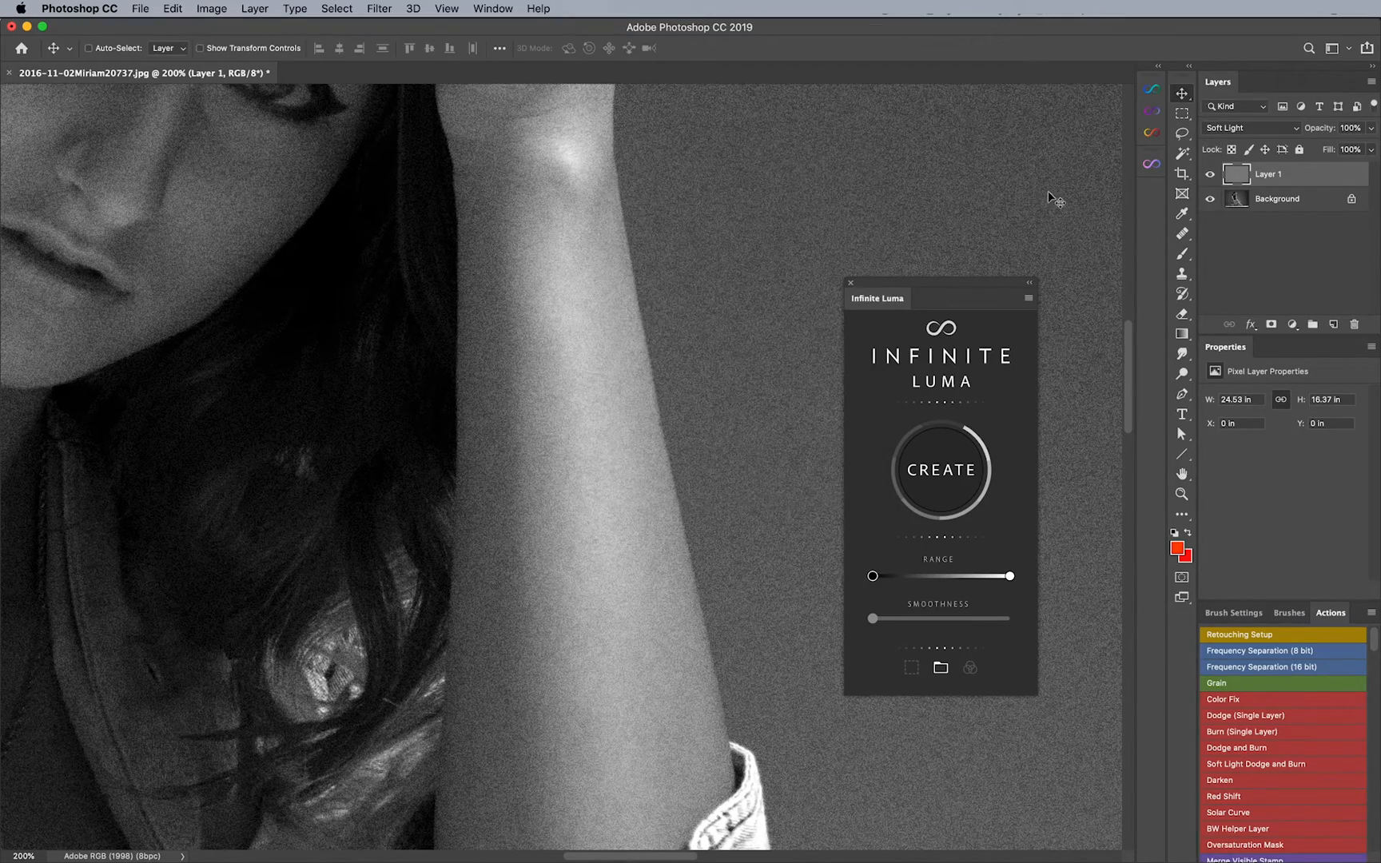
pyautogui.moveTo(1232, 235)
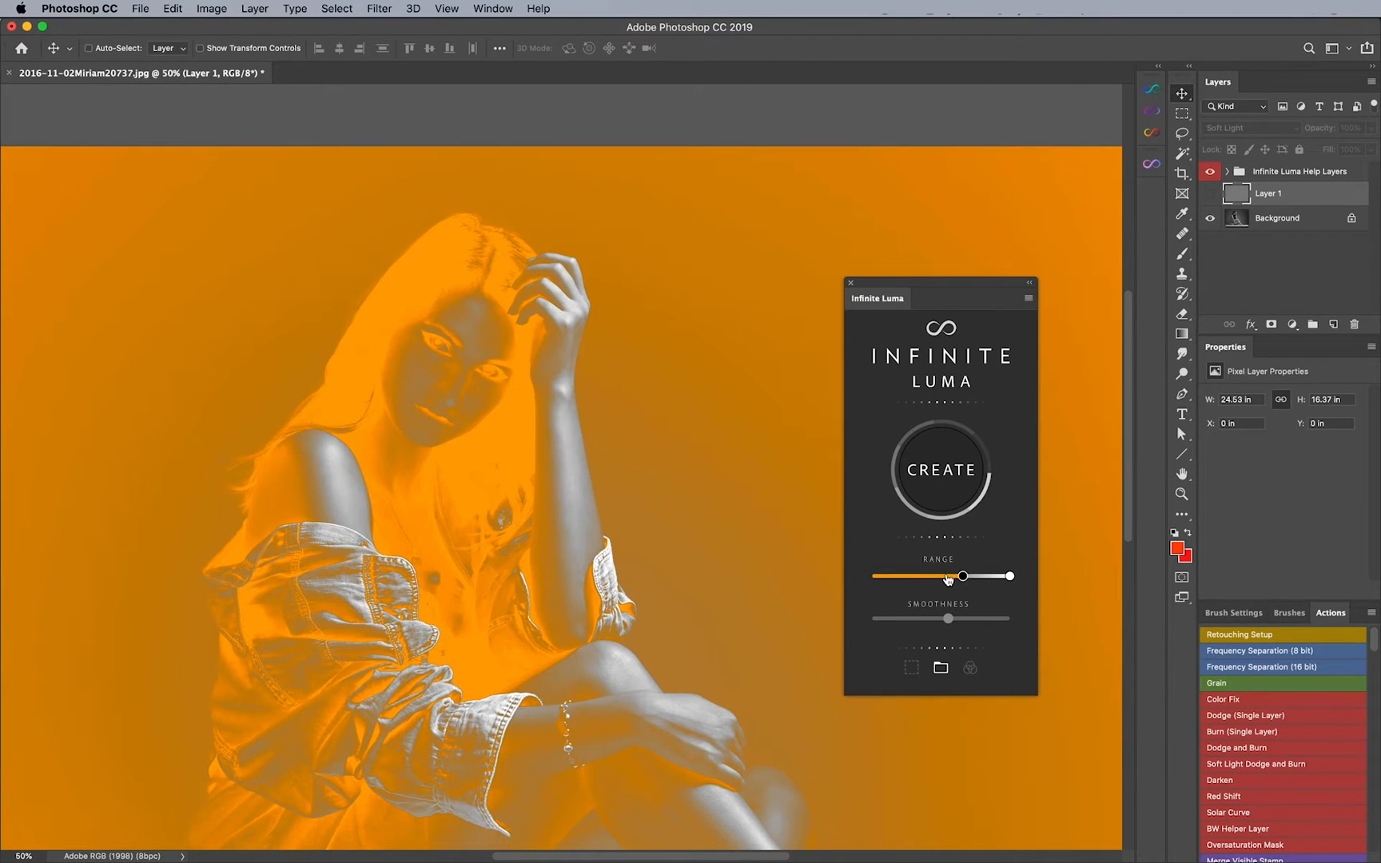
pyautogui.moveTo(945, 566)
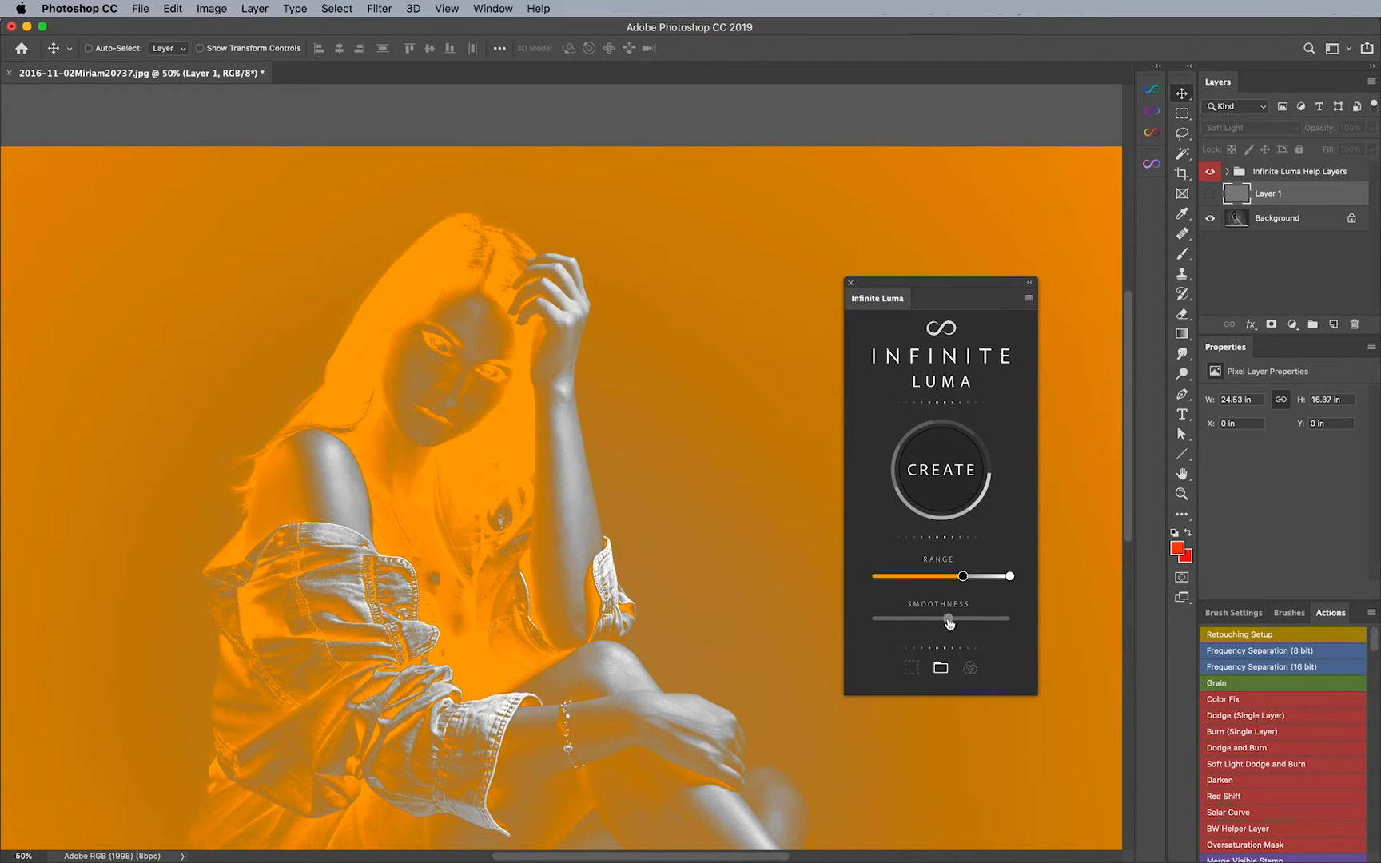
pyautogui.moveTo(940, 671)
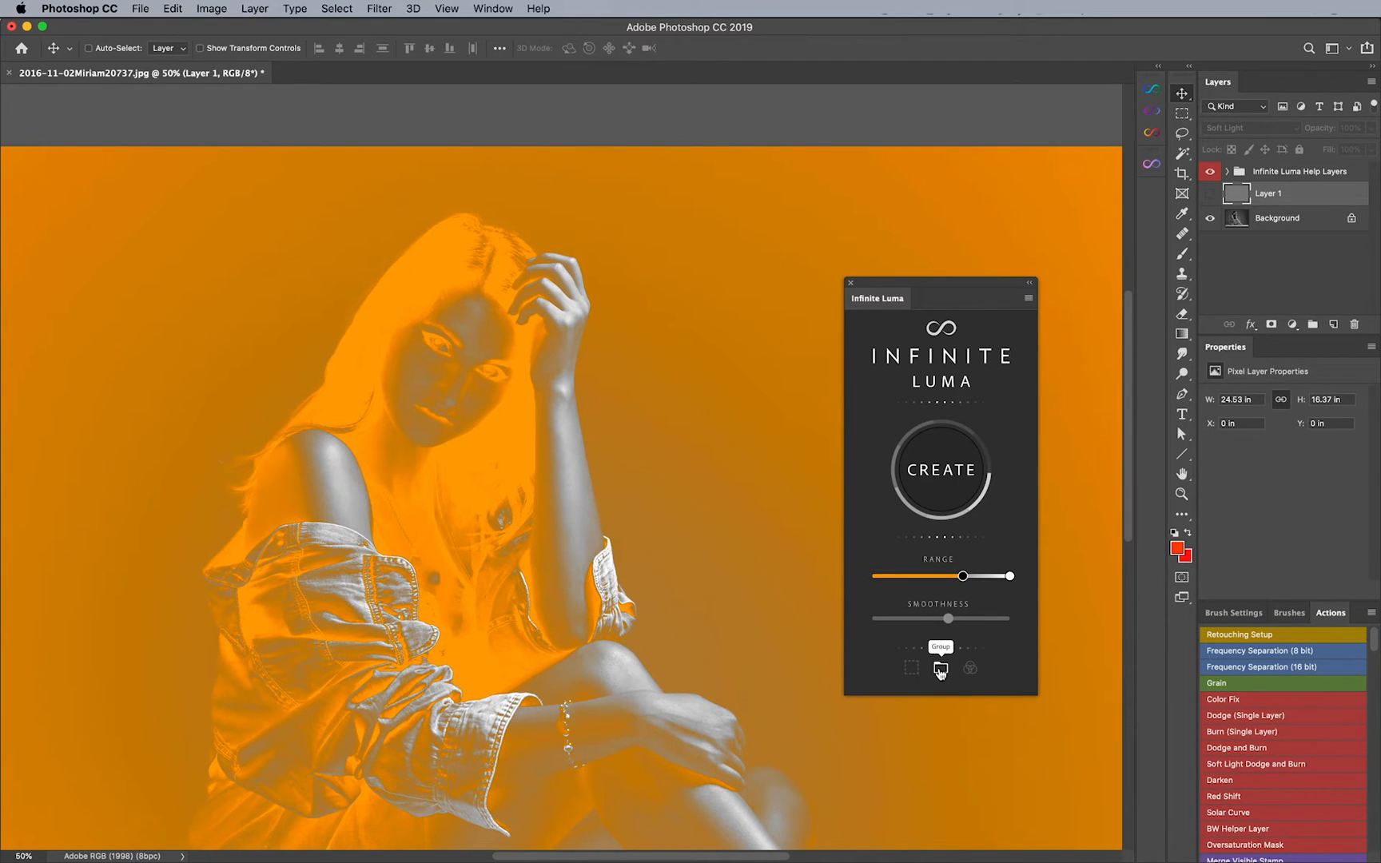
# Step: Wrap the grain layer in a luminosity-masked ILP Shadows group and select it
pyautogui.click(939, 468)
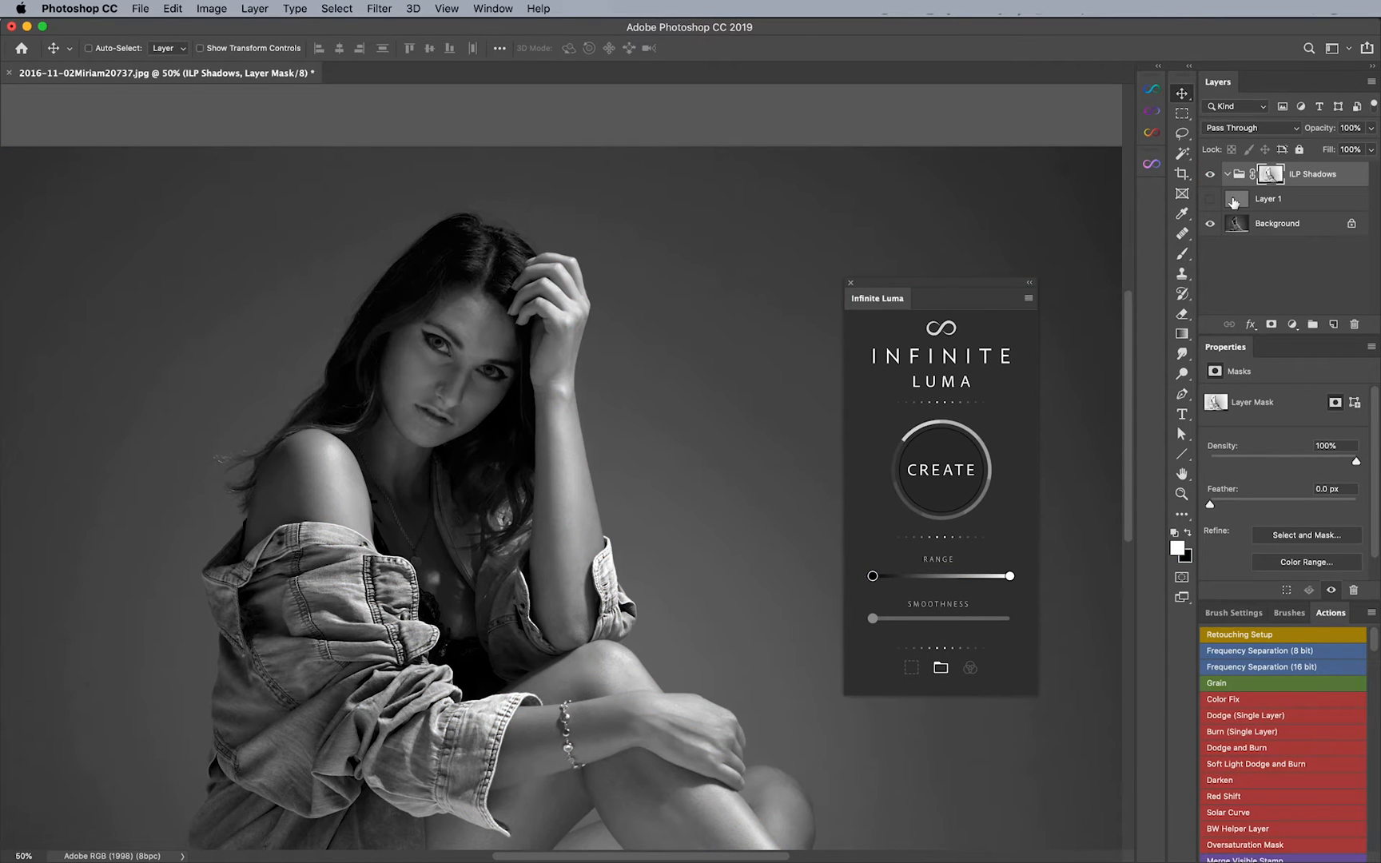
pyautogui.click(1267, 198)
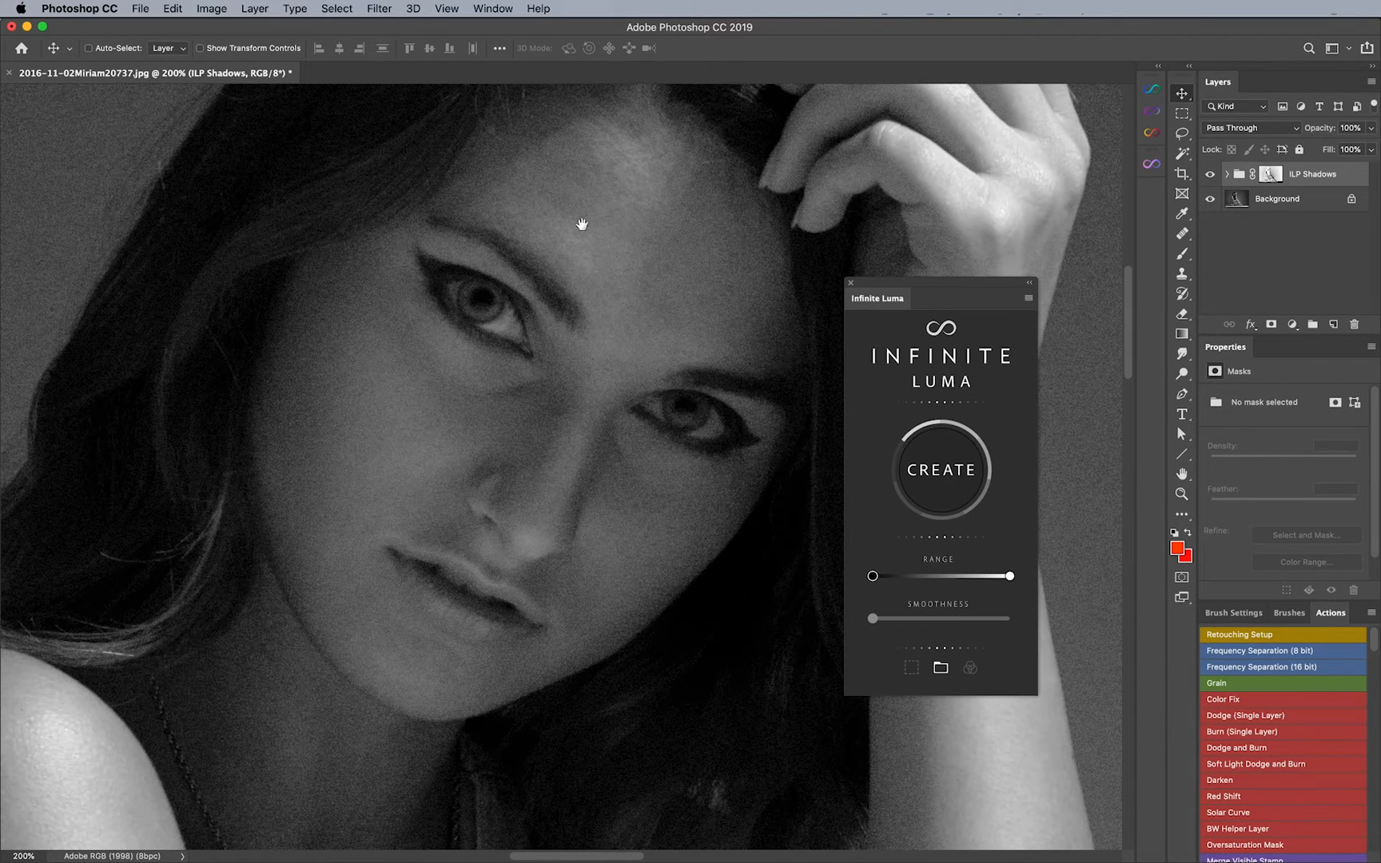
pyautogui.moveTo(382, 430)
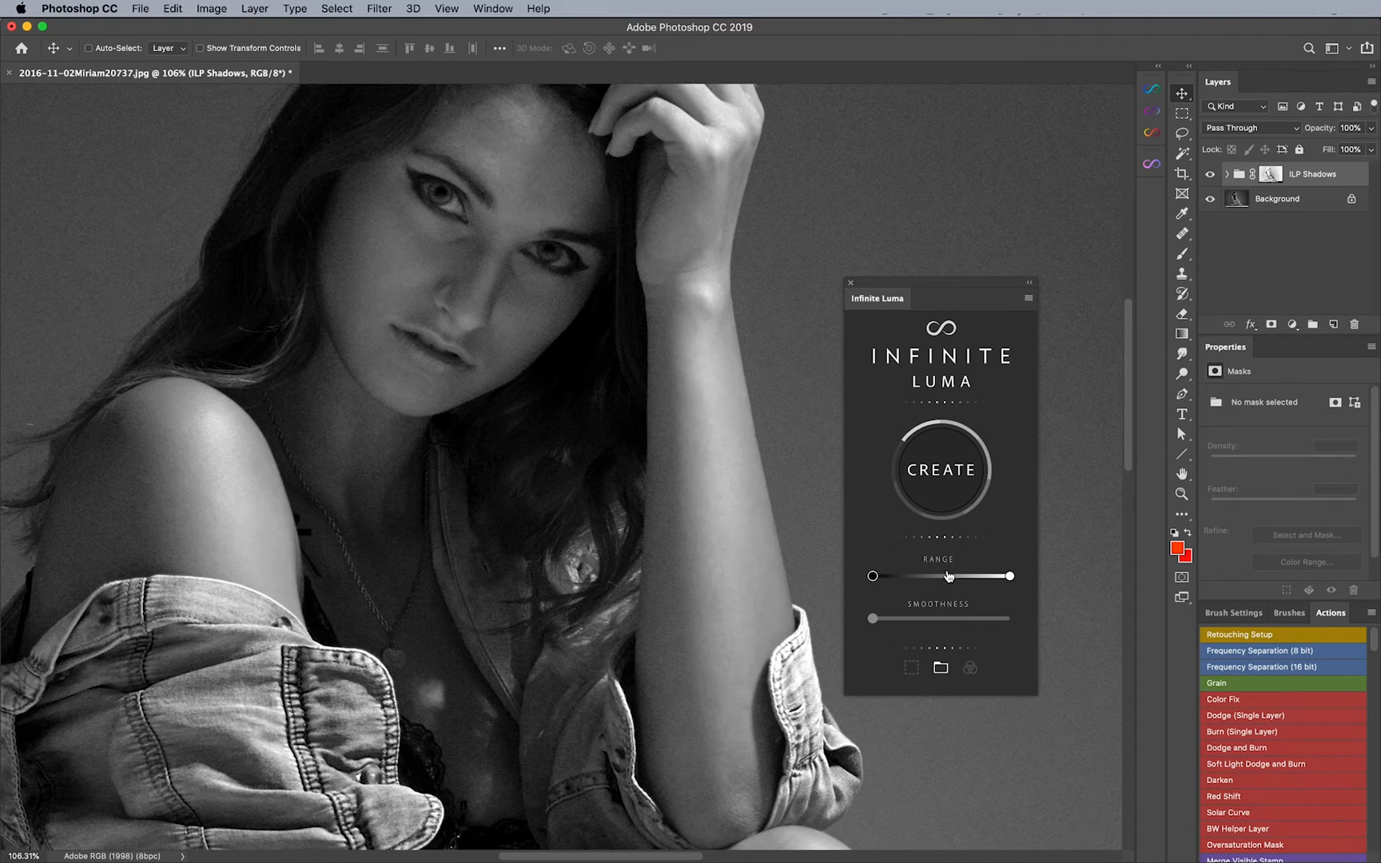
pyautogui.click(938, 470)
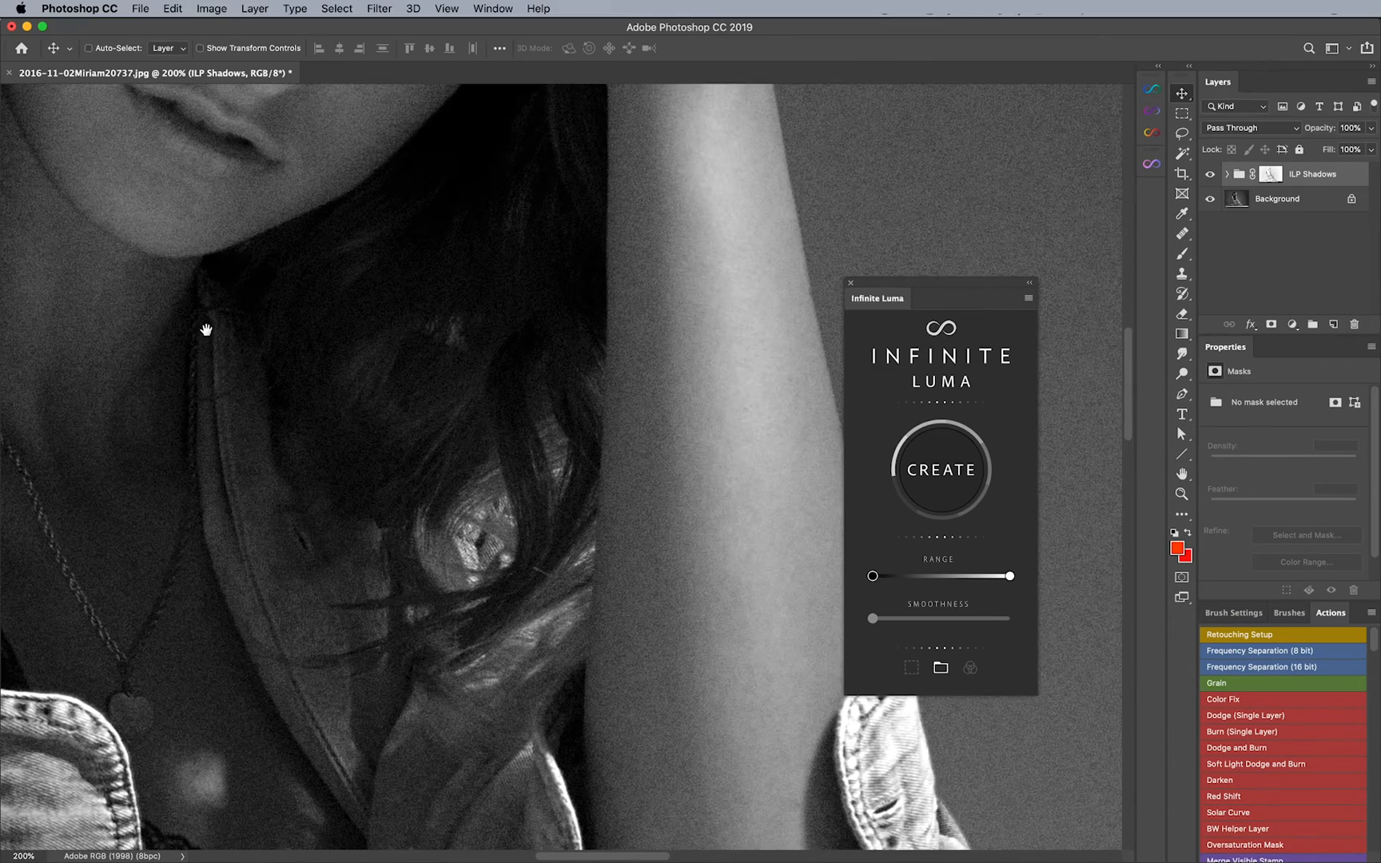
pyautogui.moveTo(620, 560)
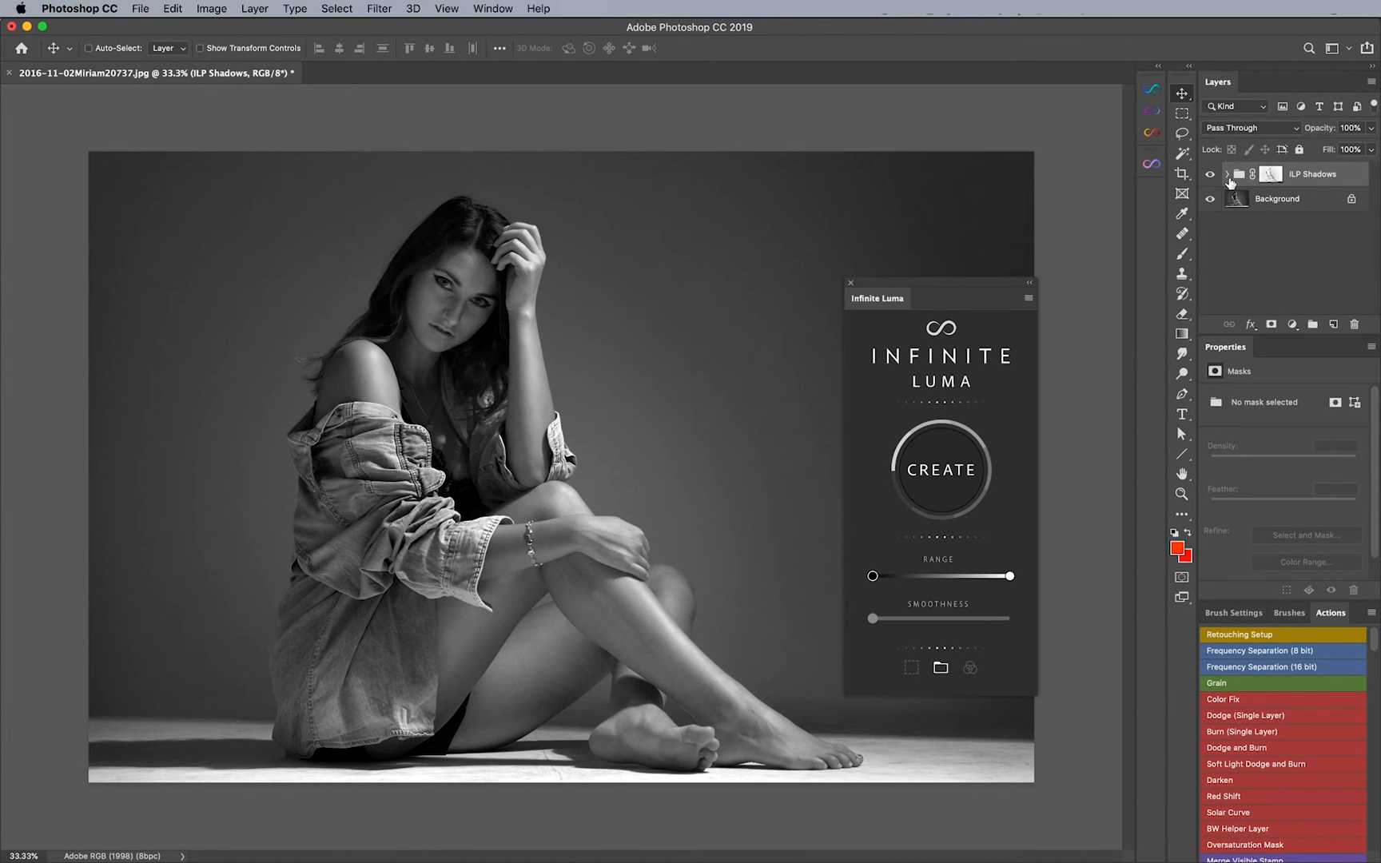
# Step: Add a Curves adjustment inside ILP Shadows and tint a single color channel
pyautogui.click(1290, 324)
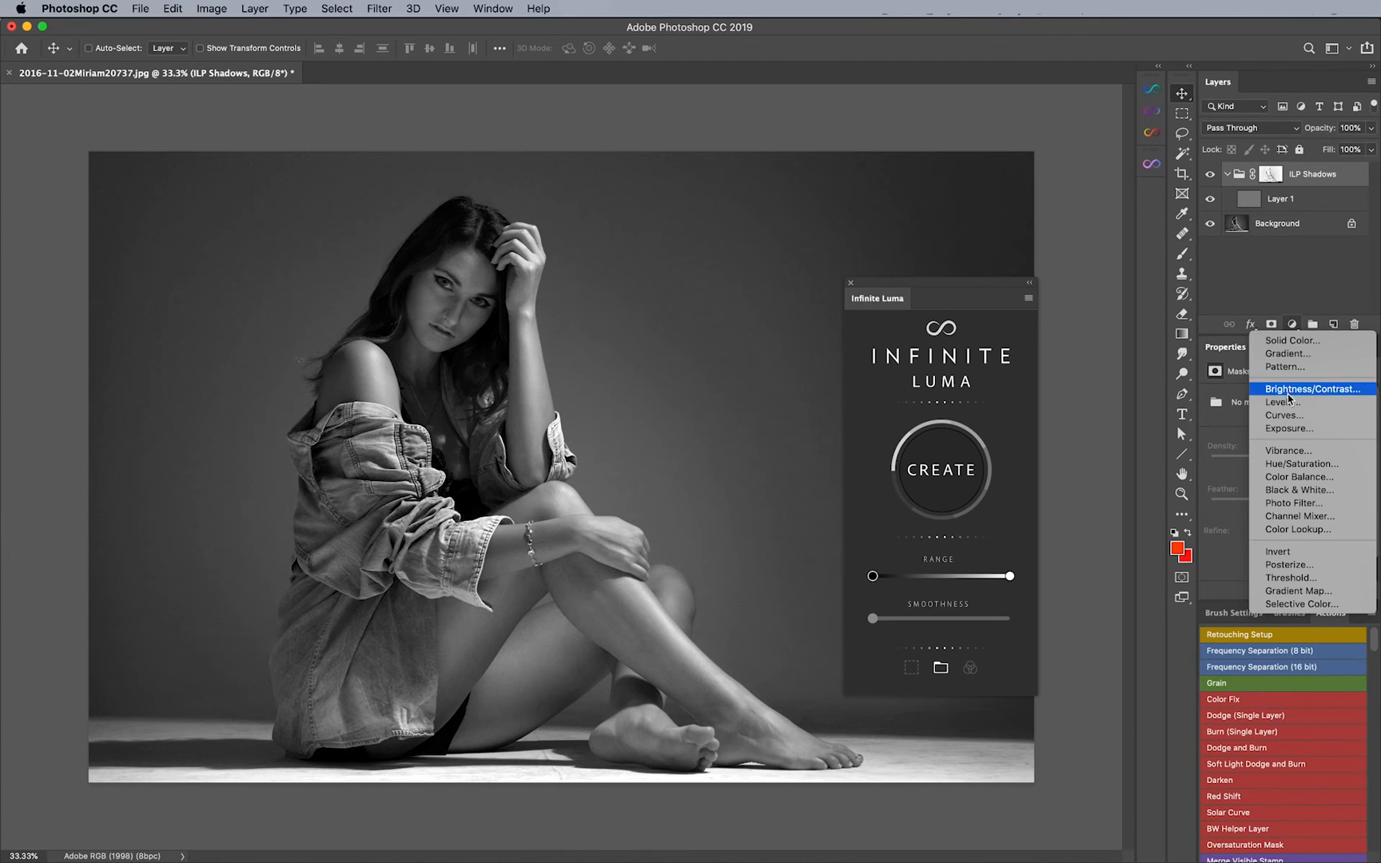
pyautogui.click(1283, 415)
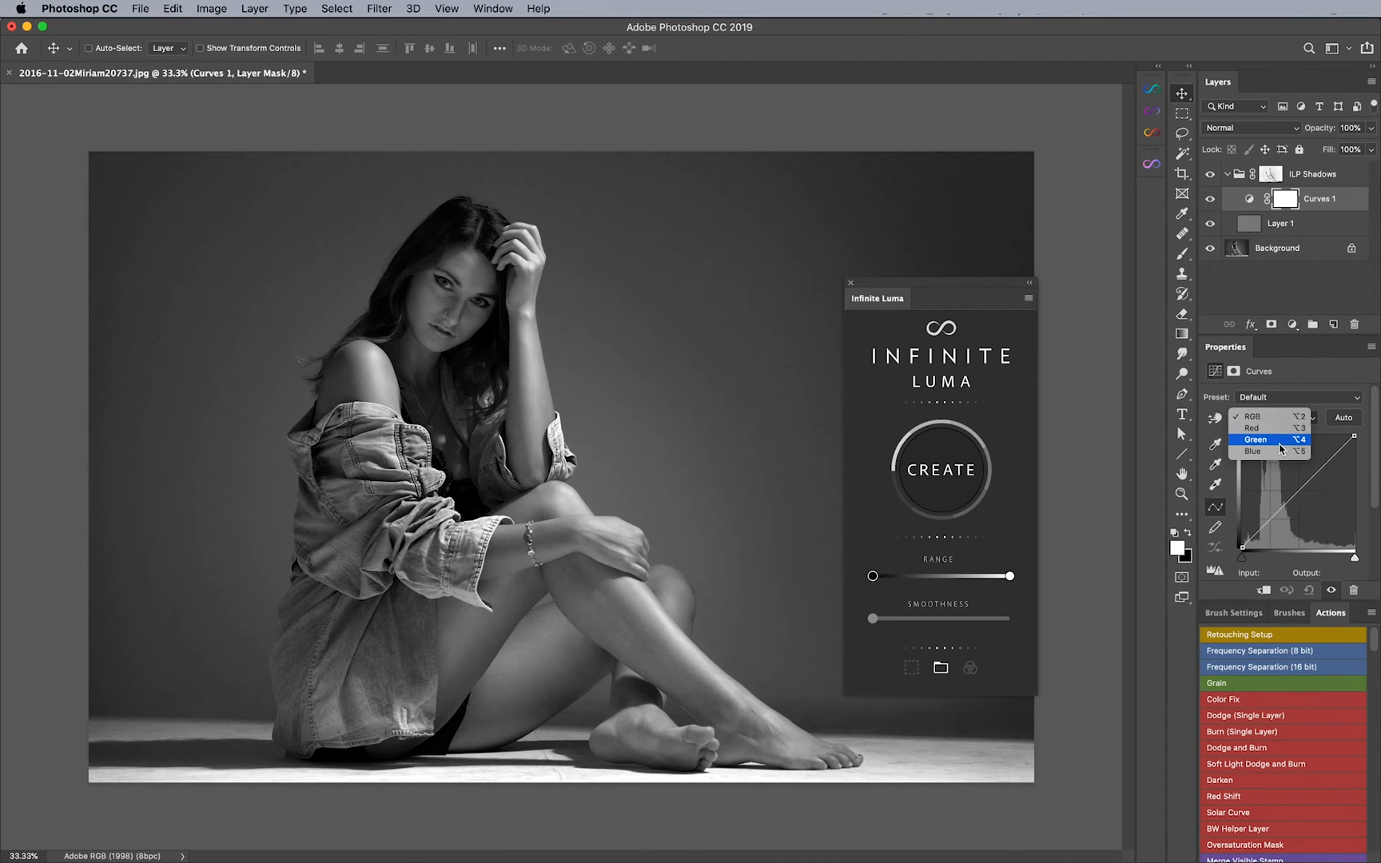
pyautogui.click(1252, 450)
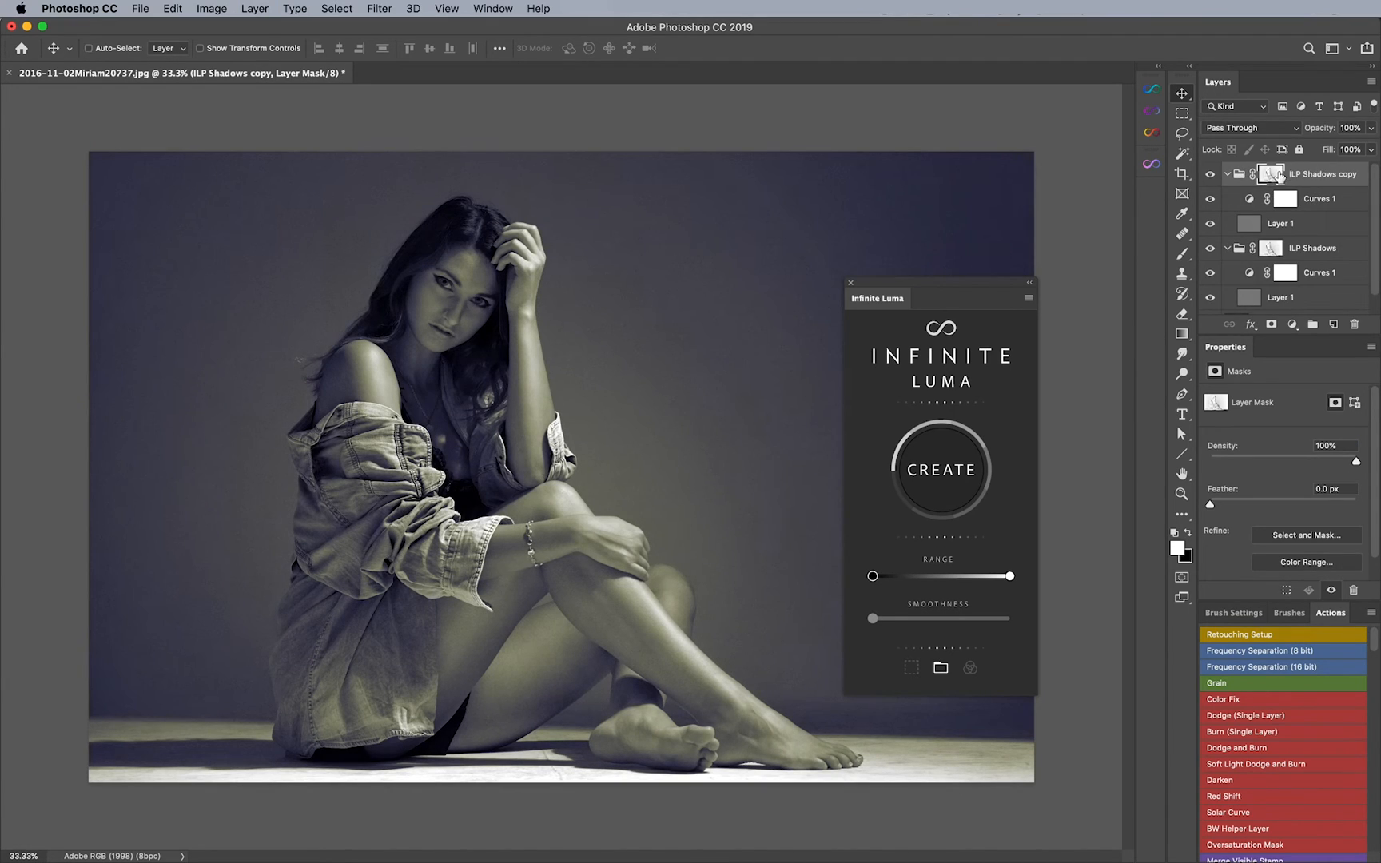
# Step: Invert the copied group's mask, tint its Curves warm, then hide both toning groups
pyautogui.click(1267, 174)
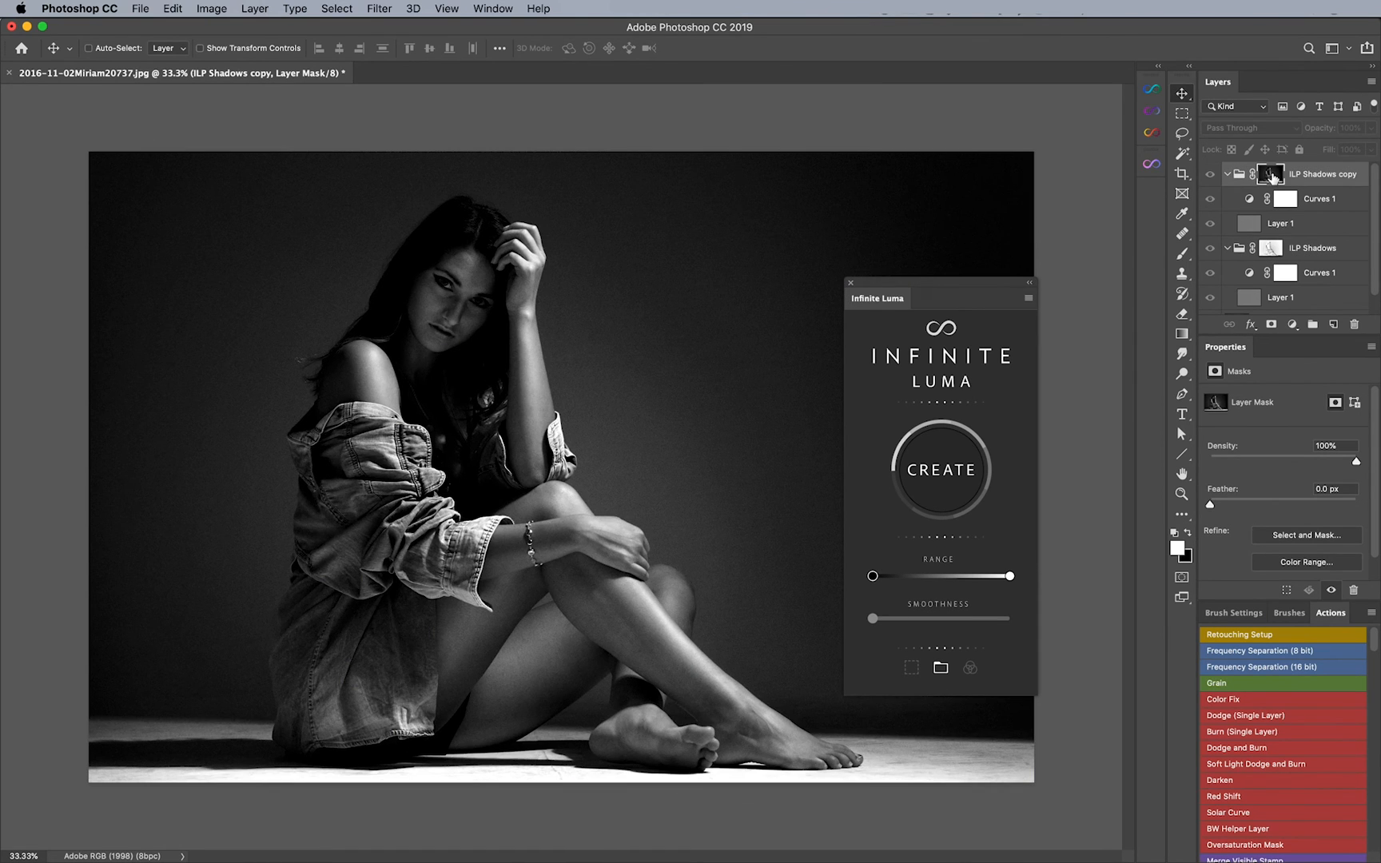
pyautogui.click(1319, 199)
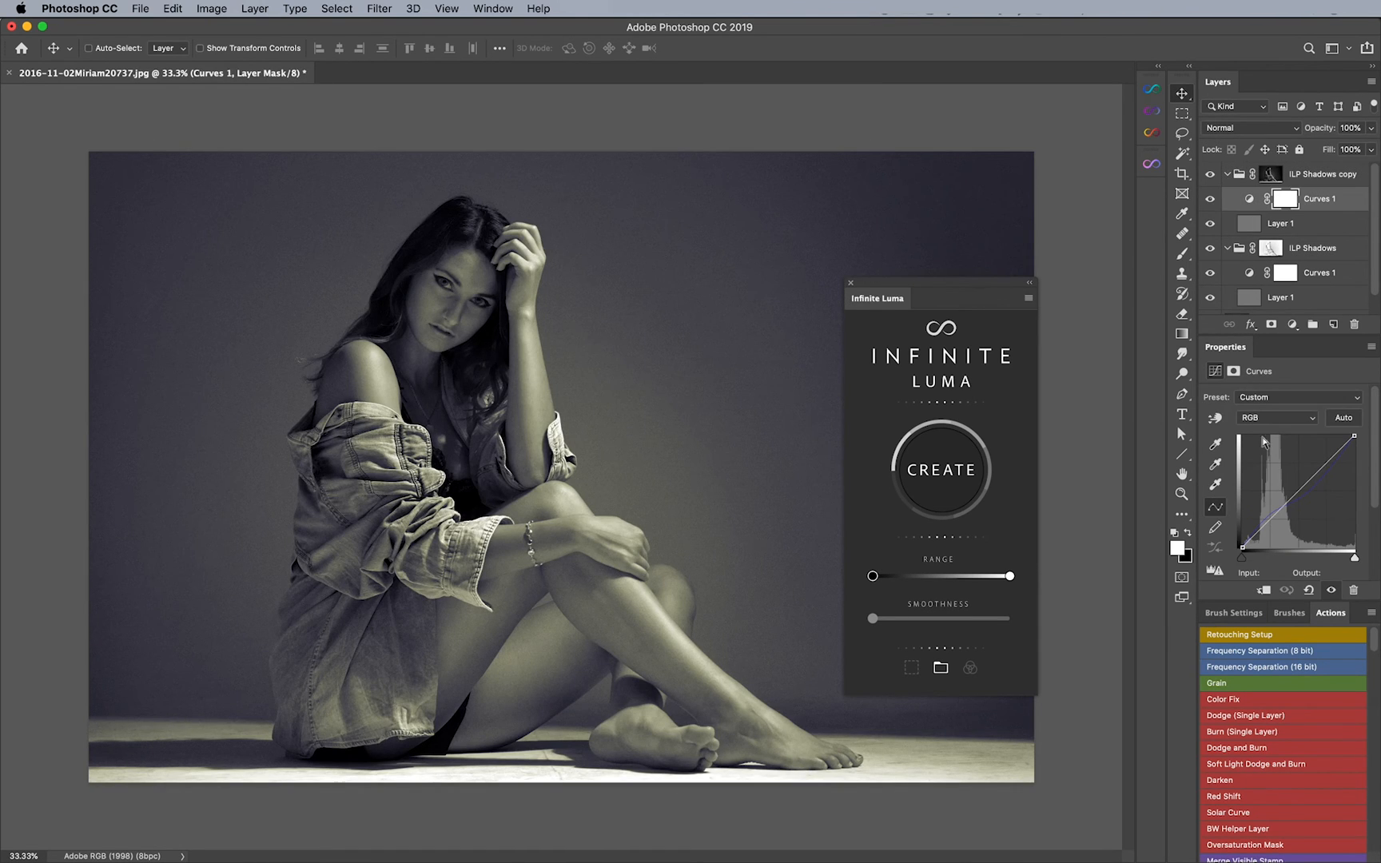
pyautogui.moveTo(1284, 416)
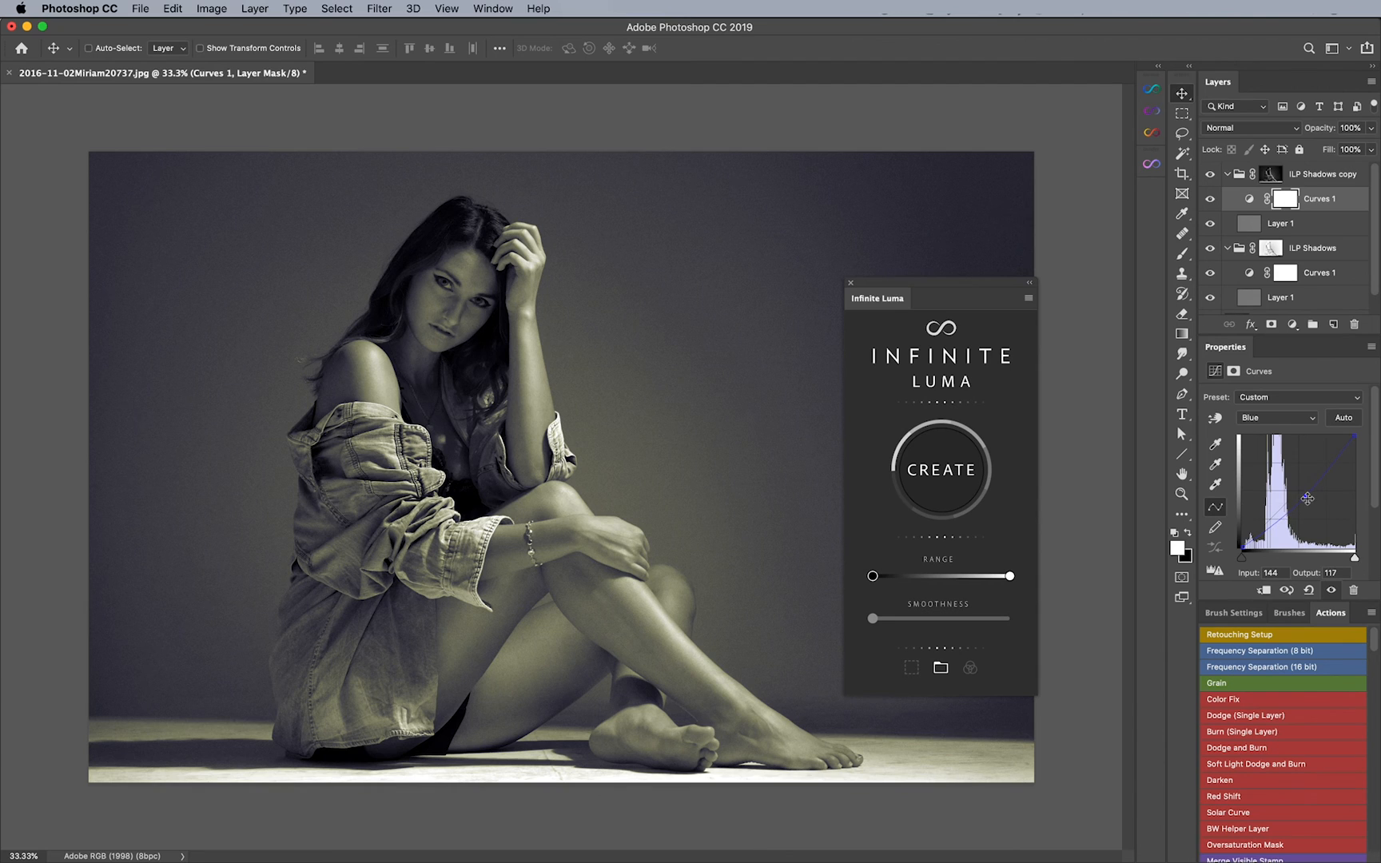
pyautogui.click(1228, 174)
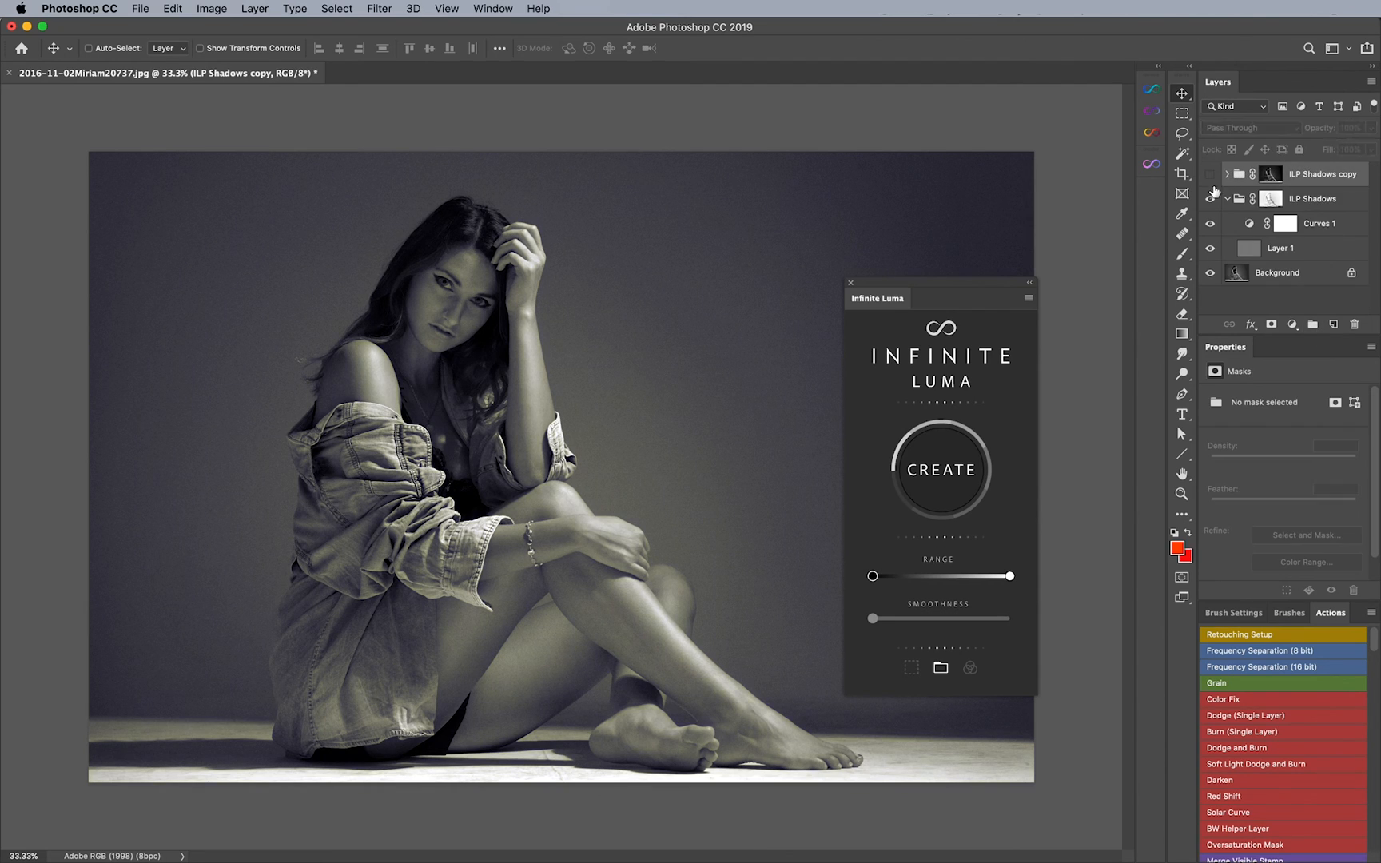
pyautogui.click(1210, 198)
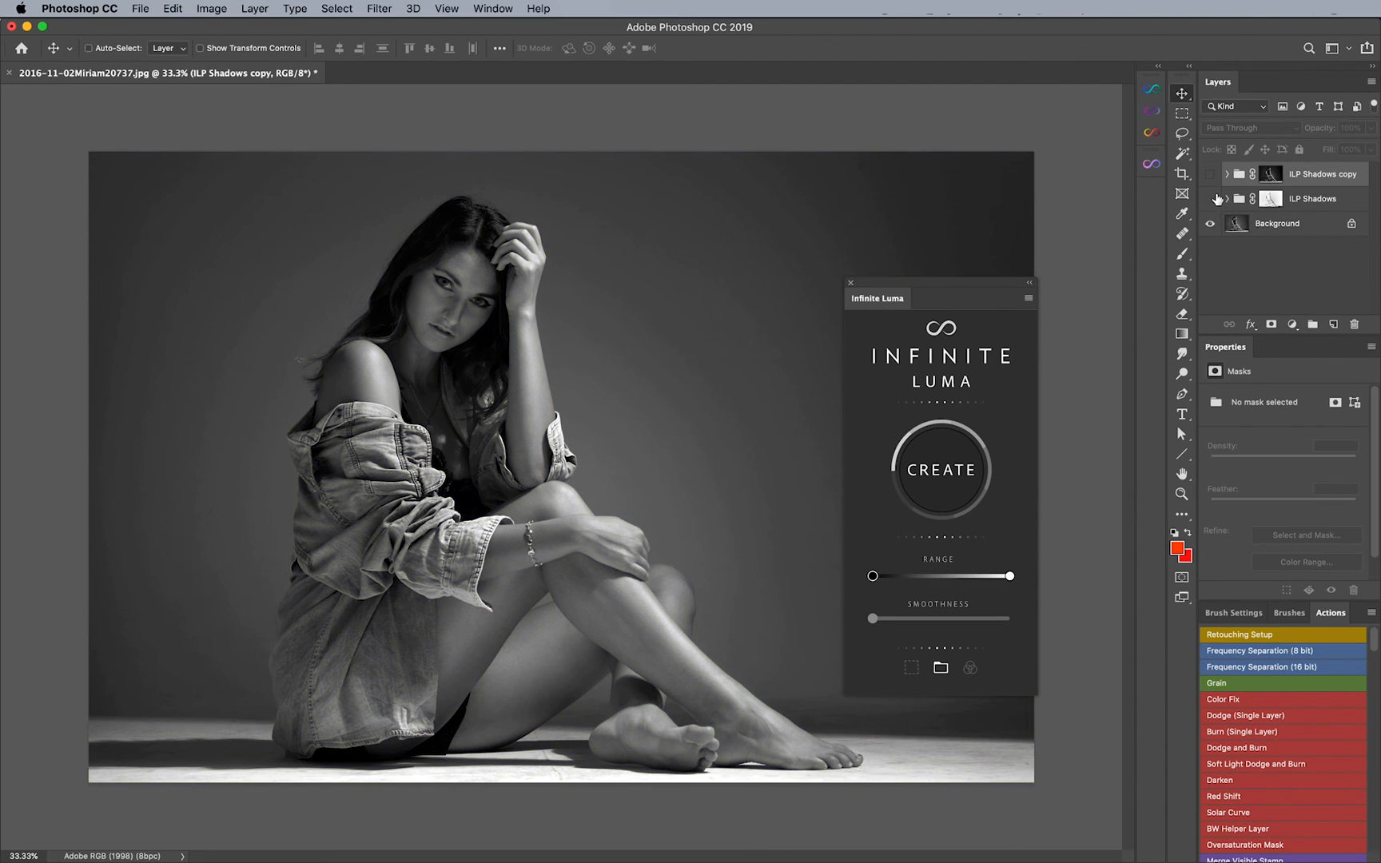